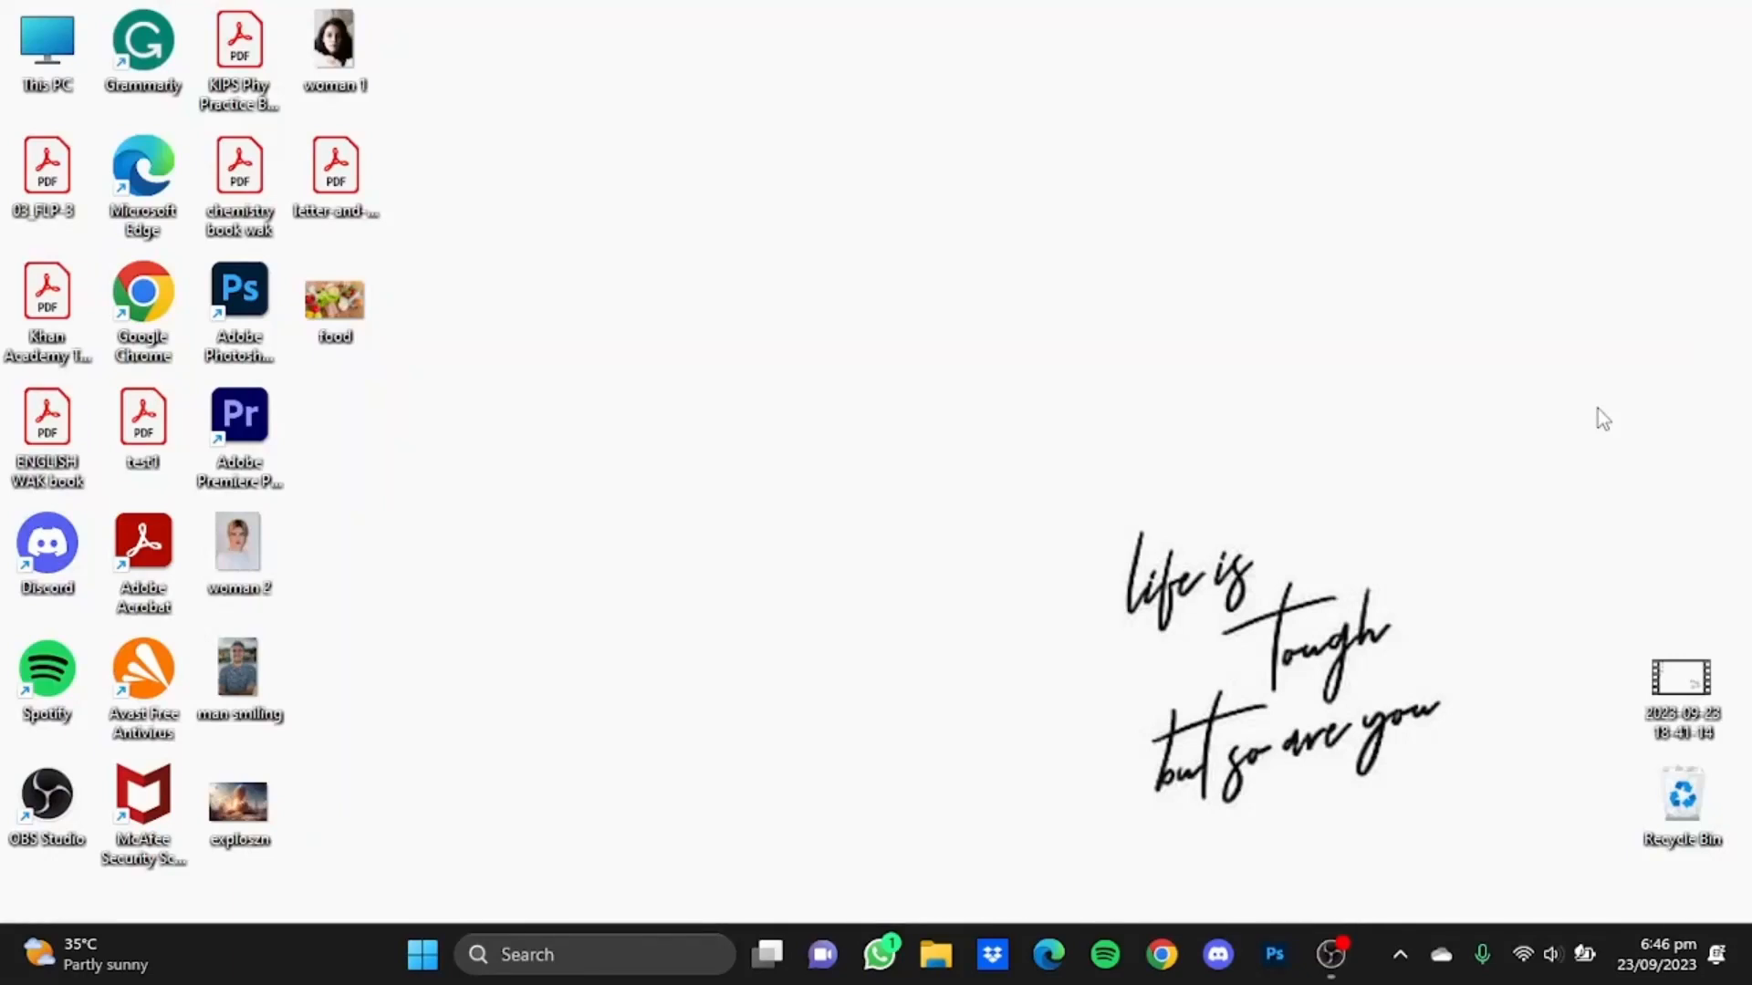
mouse_move(1168, 877)
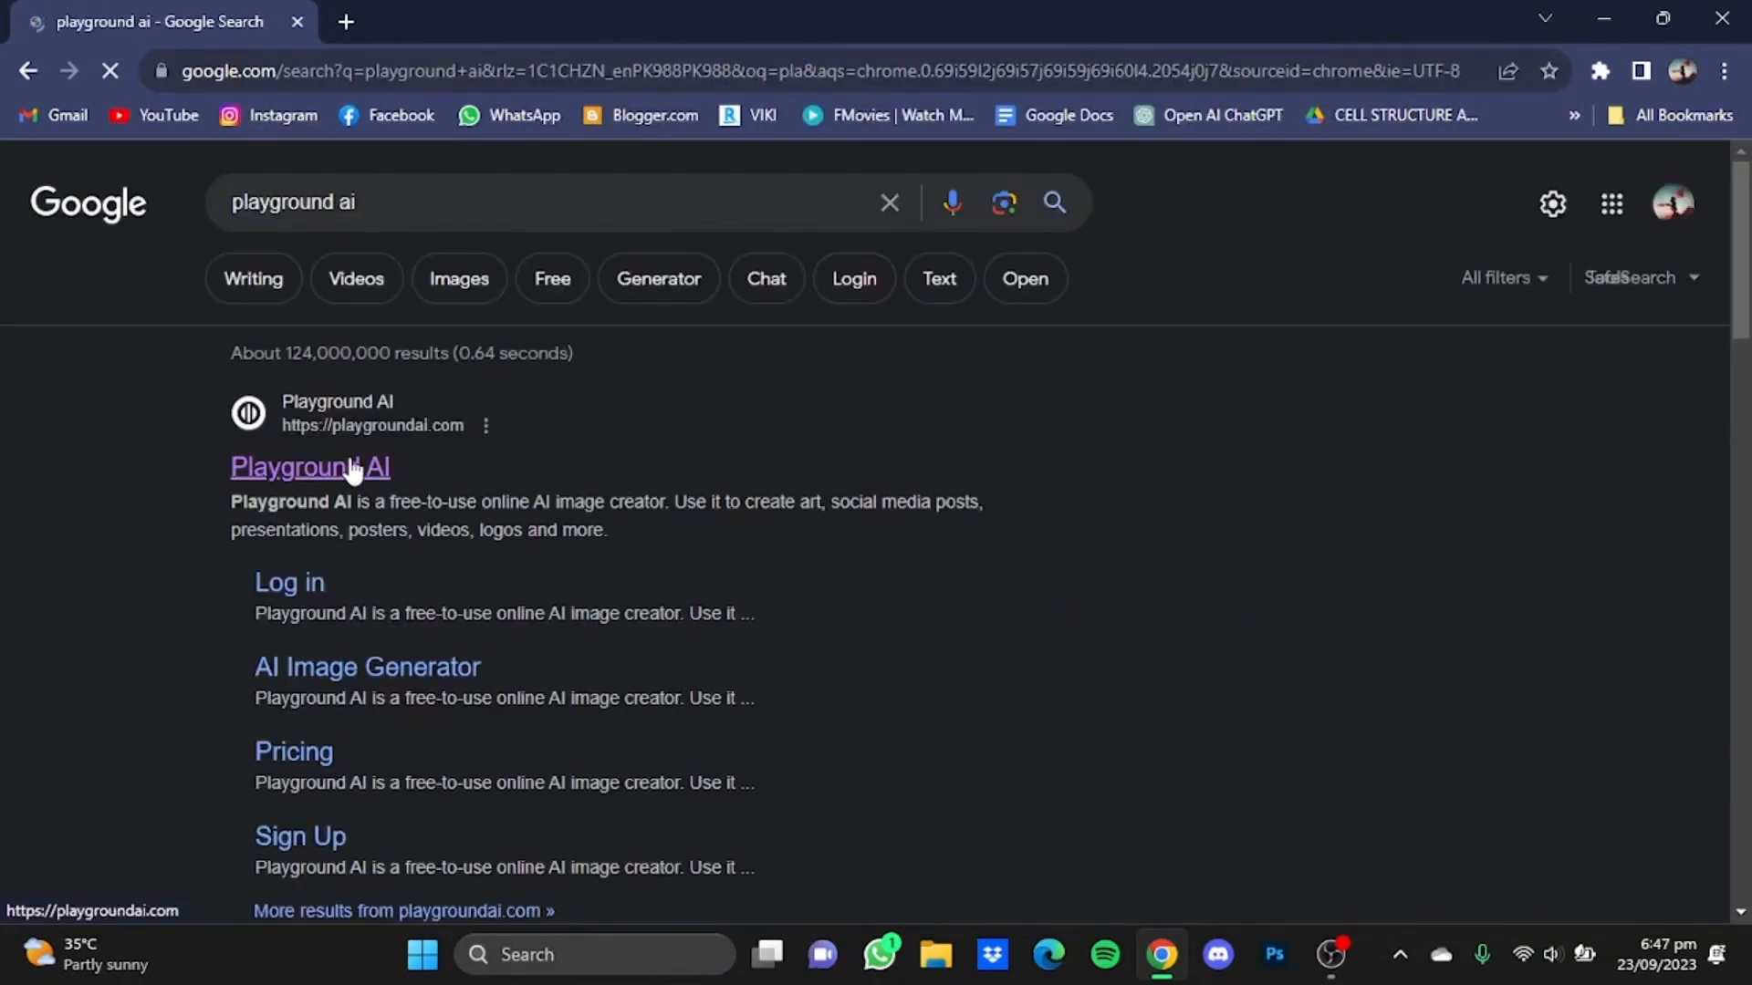
- Open the Playground AI site from the search results and show the Create options
click(310, 467)
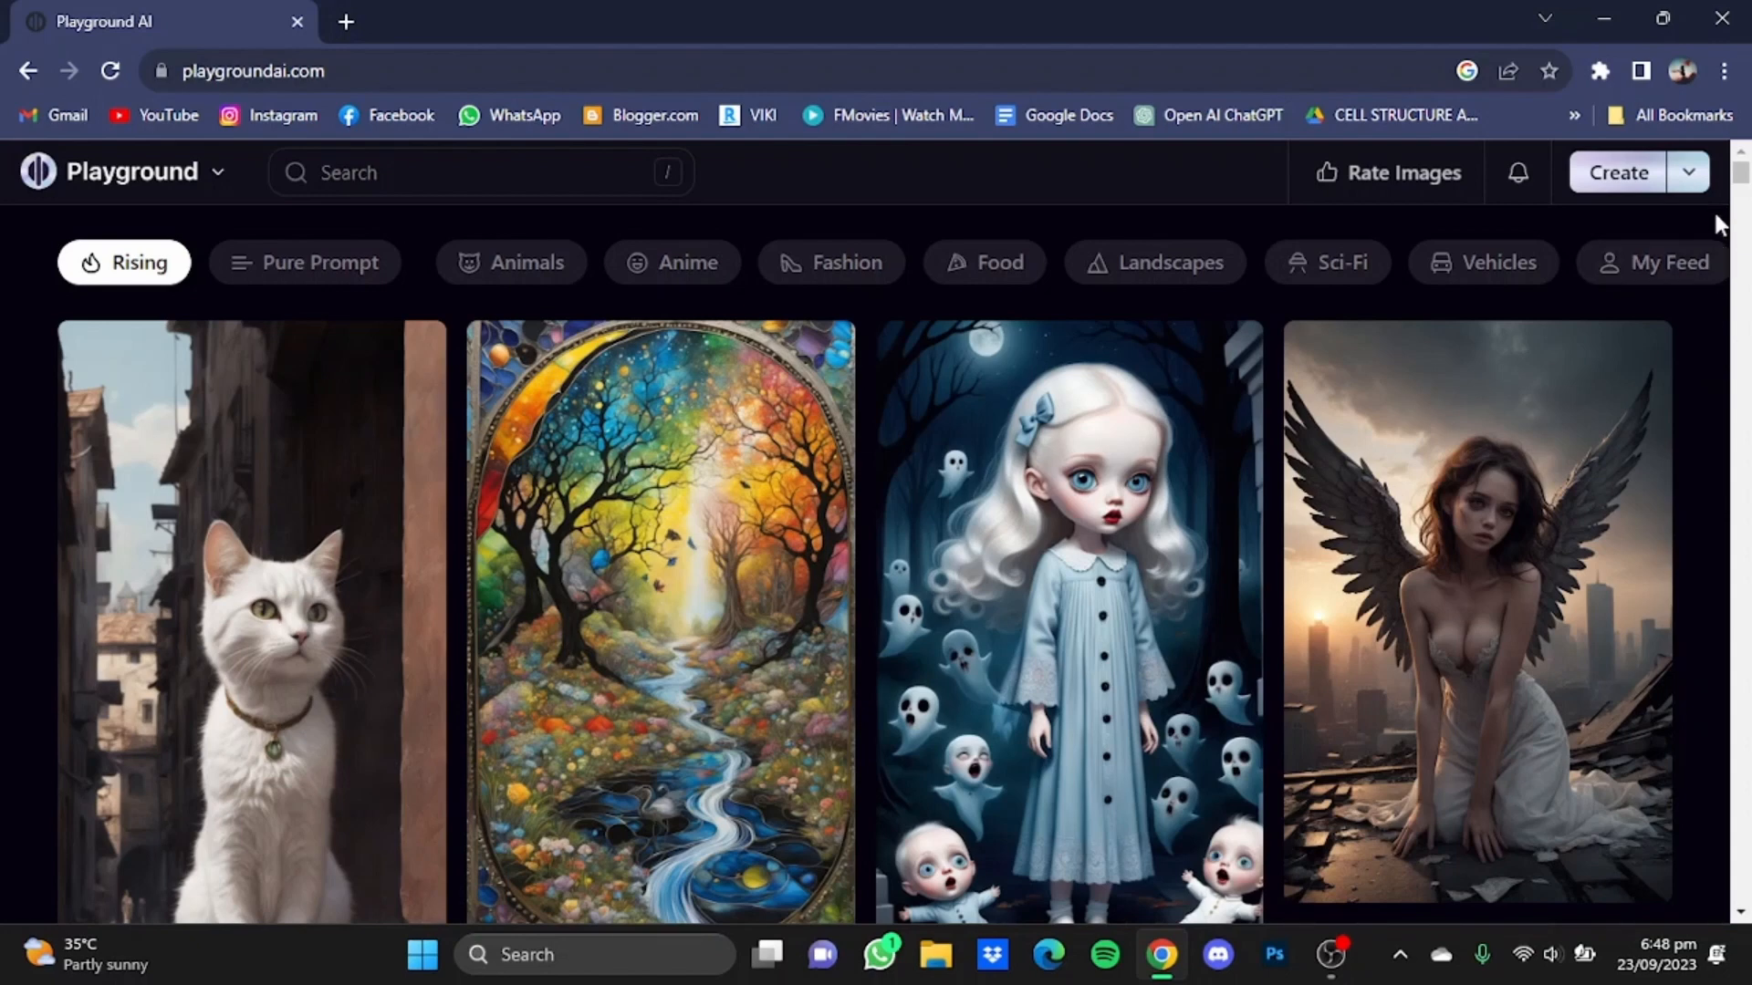
click(1688, 172)
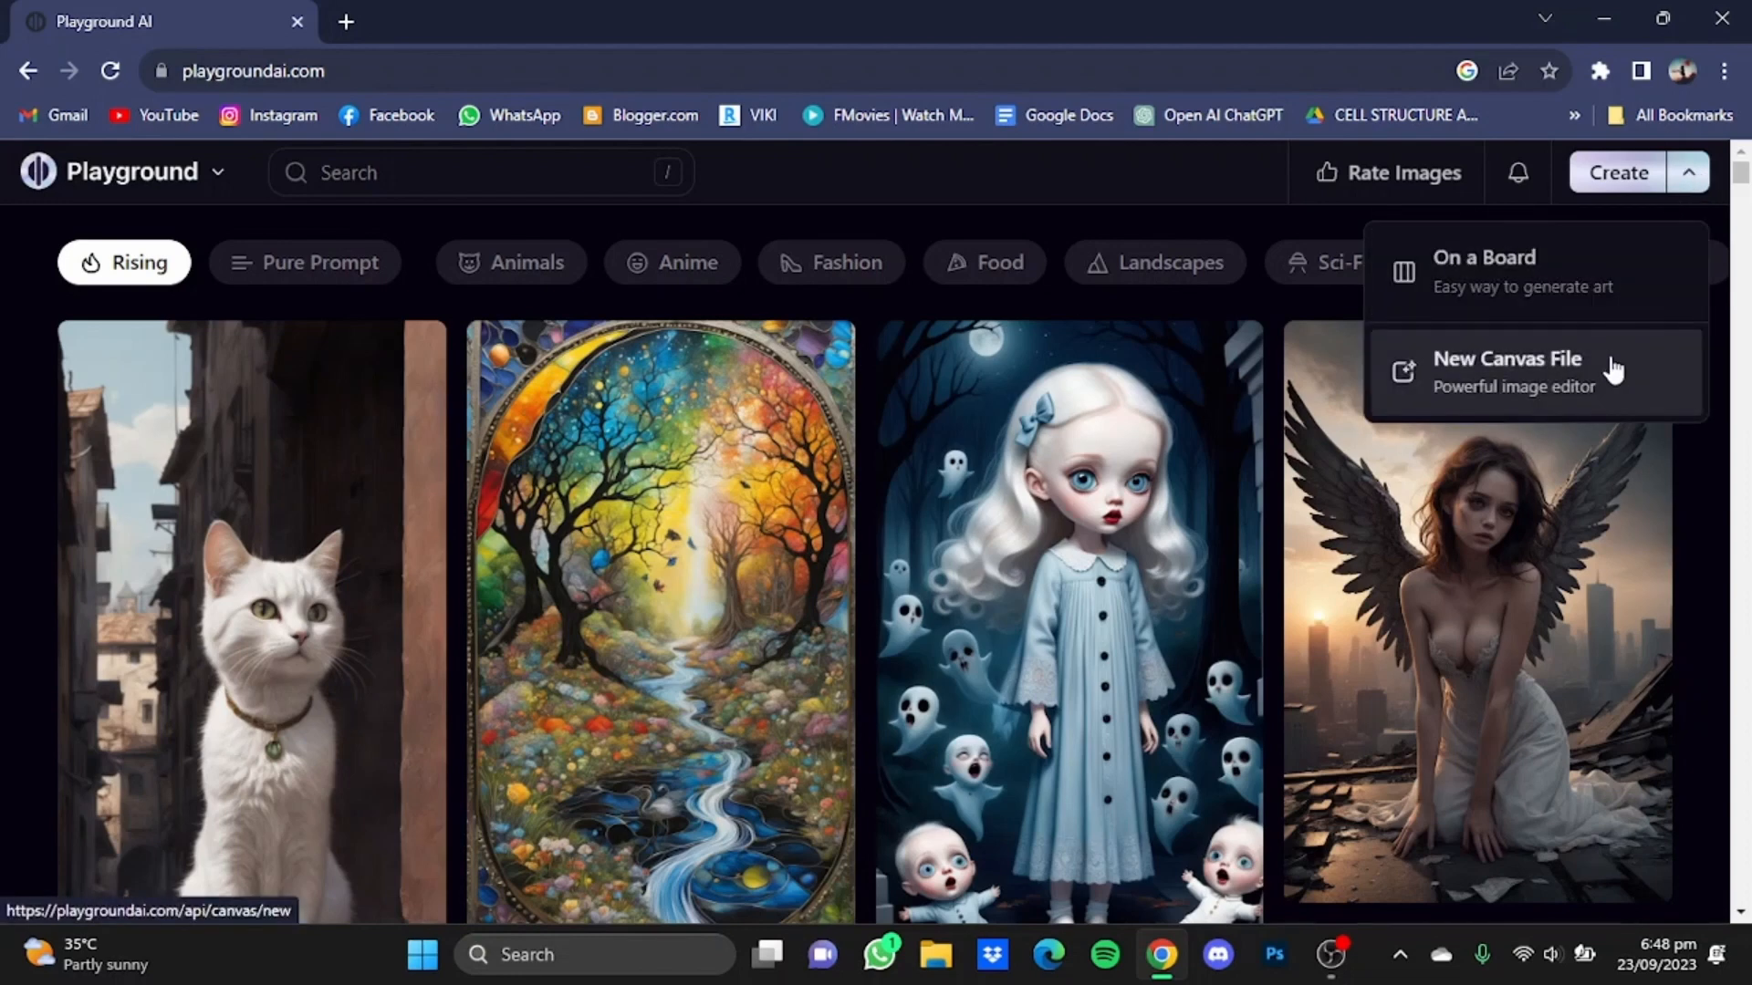
- Start a new untitled canvas file with an empty 512×512 generation frame
click(1505, 372)
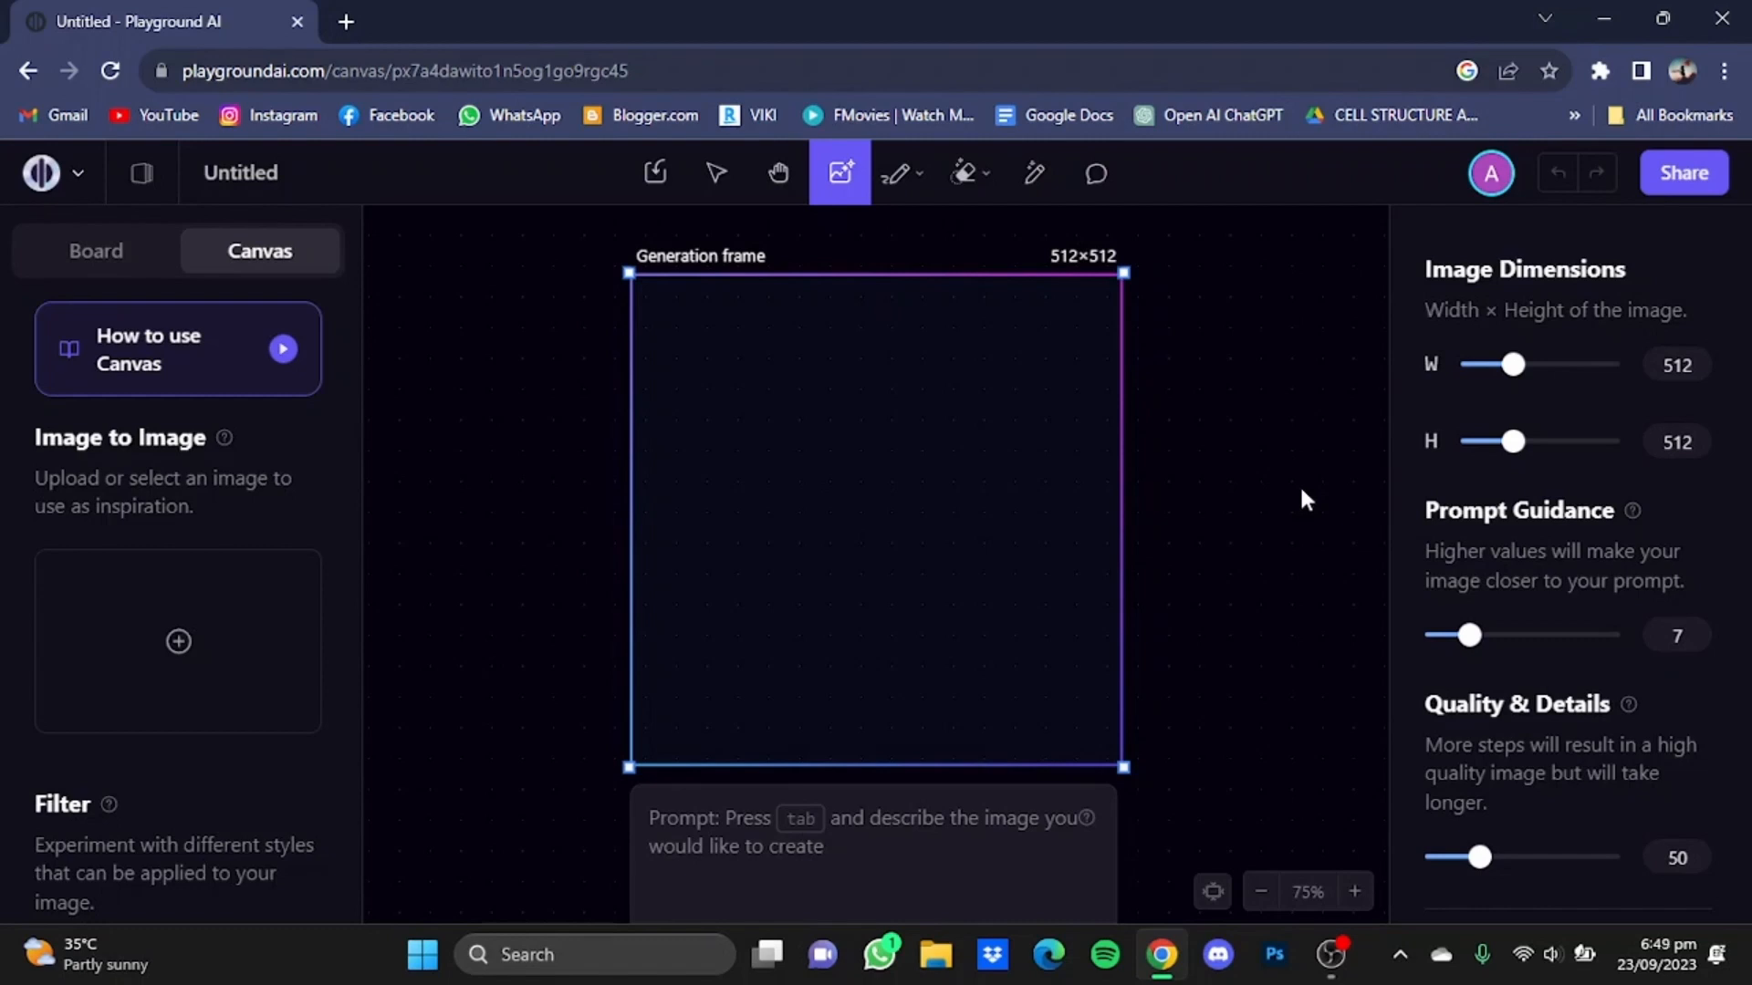
mouse_move(500, 365)
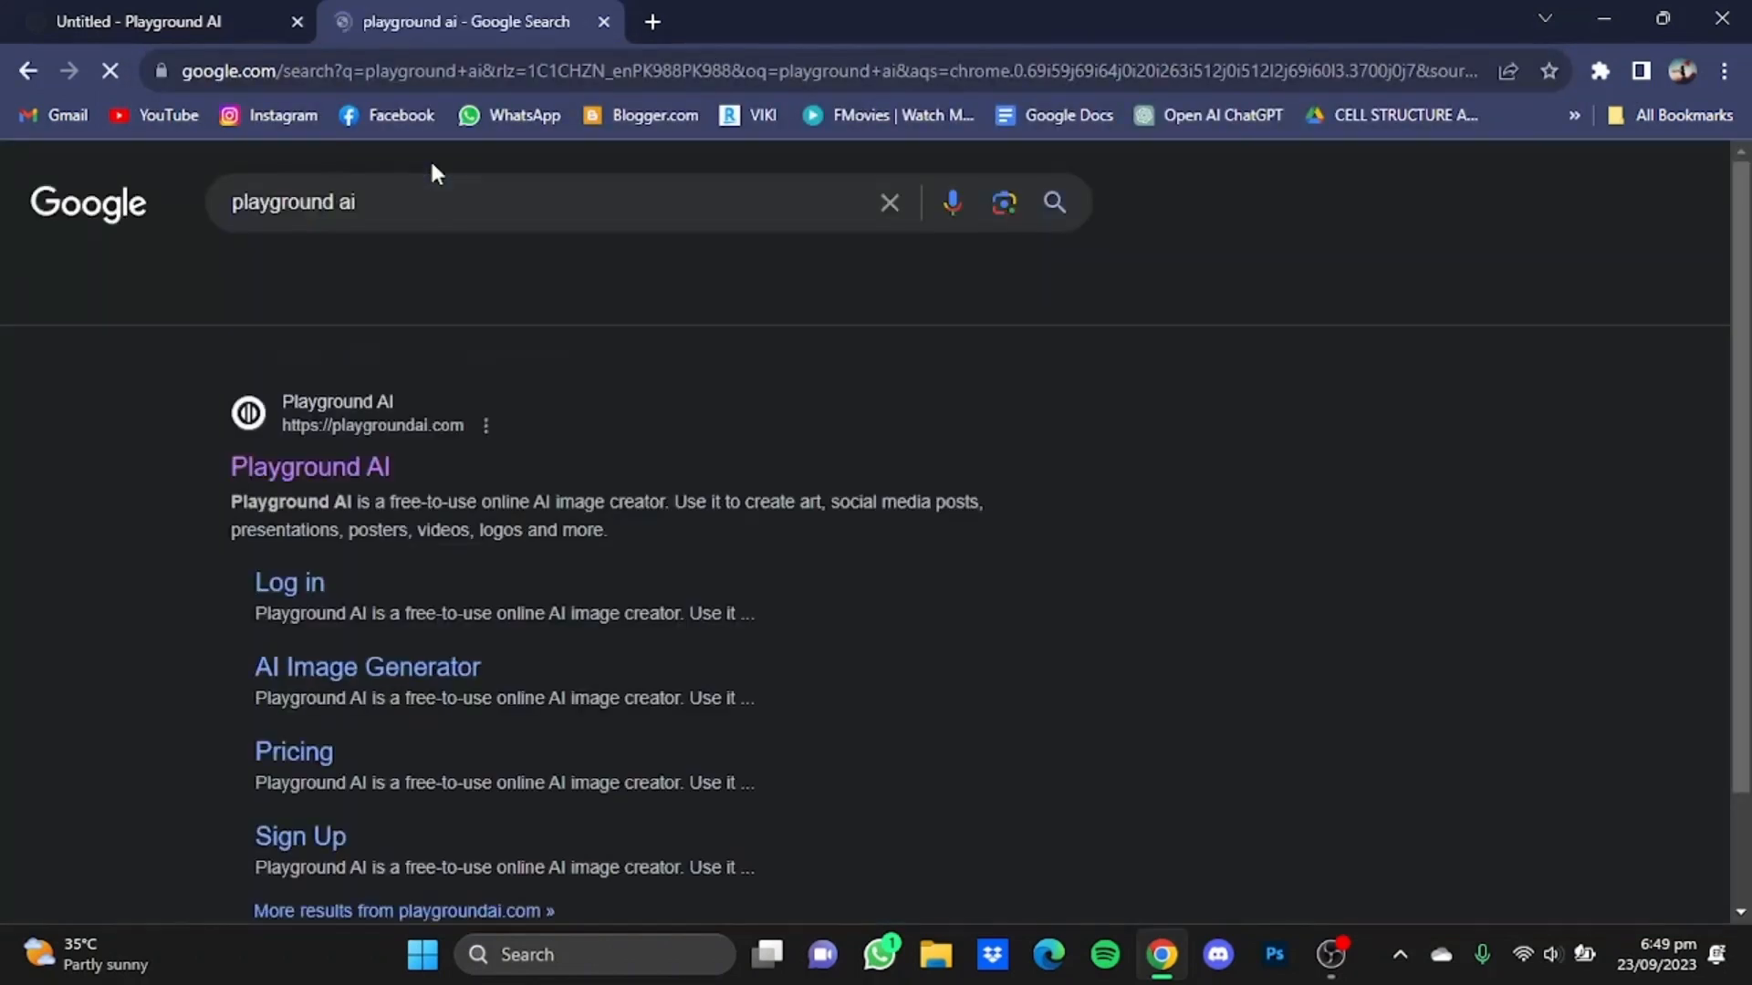
- Open Playground AI in the second tab and browse the community gallery filtered to Landscapes
click(310, 467)
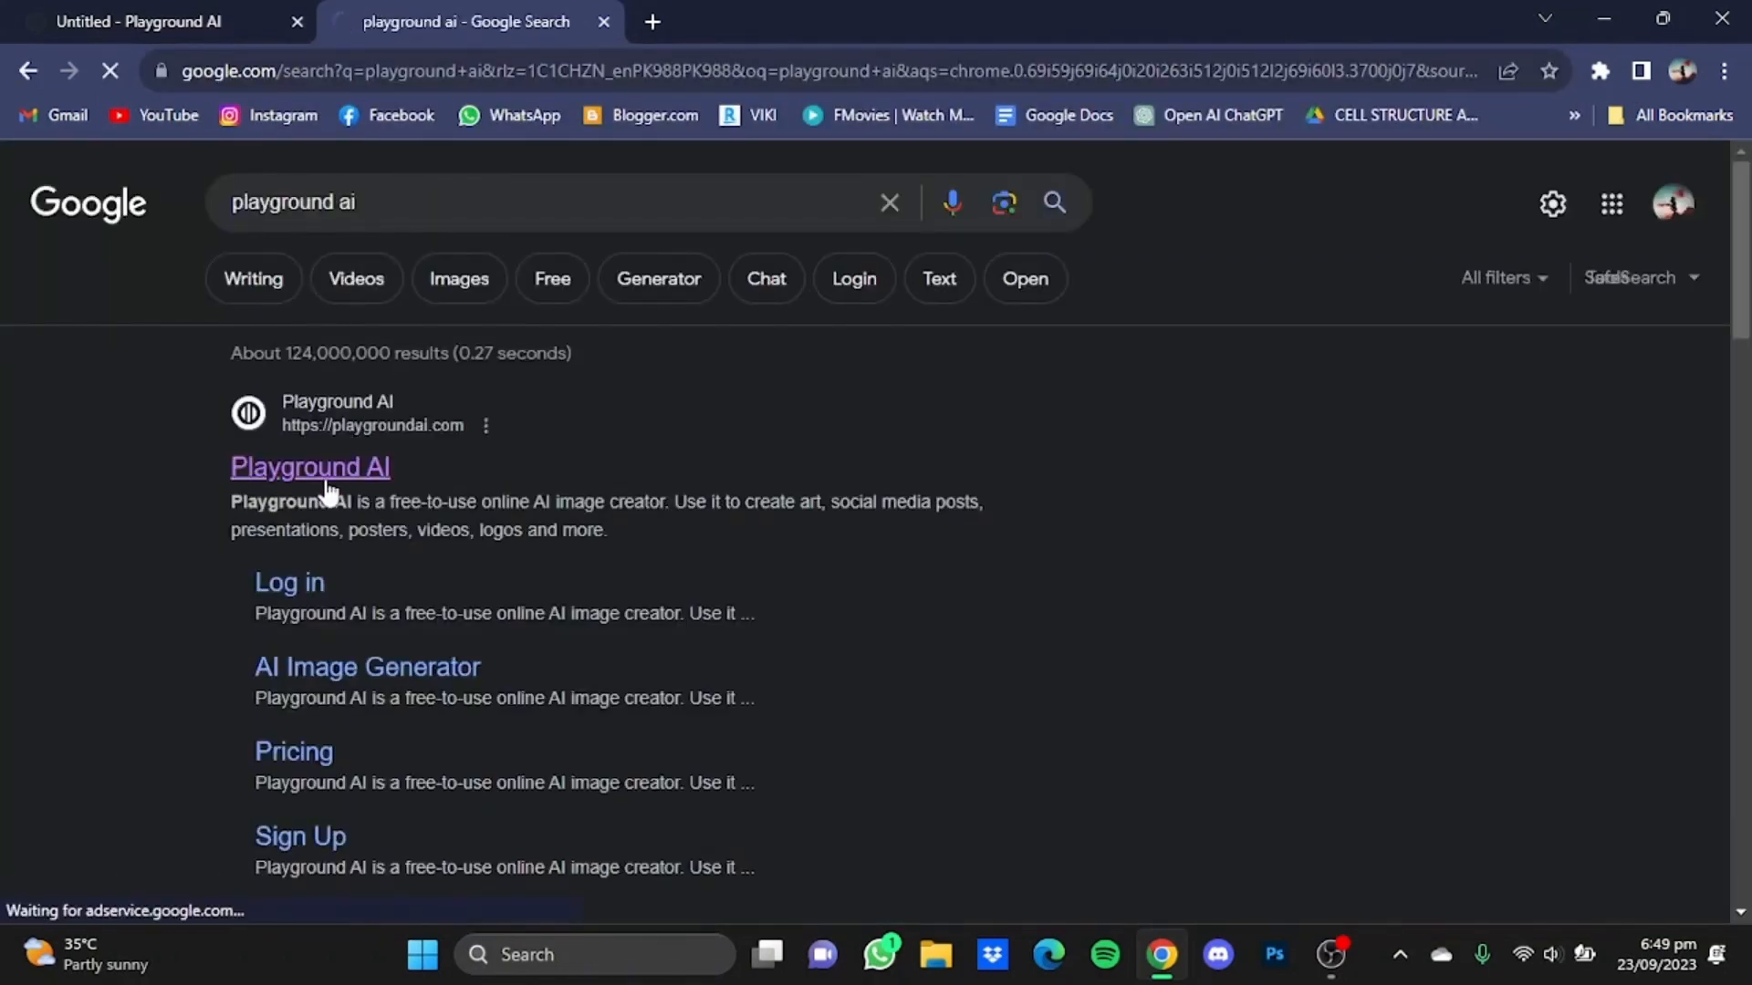
click(308, 467)
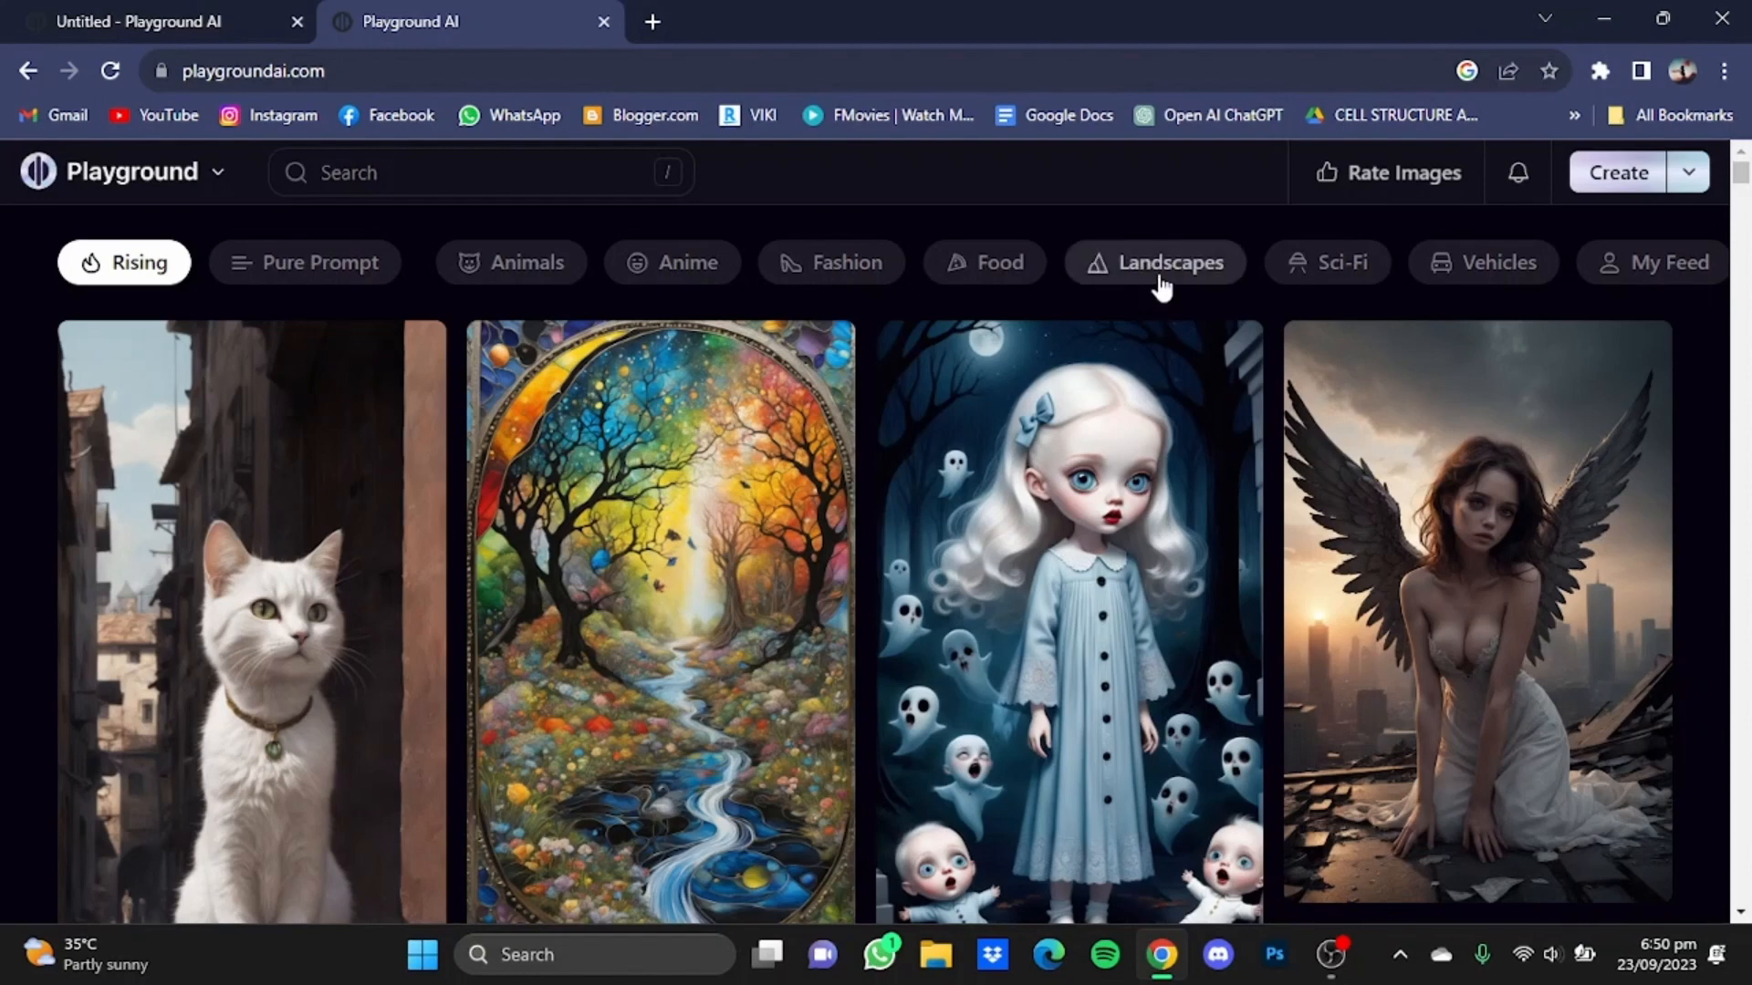
click(1153, 263)
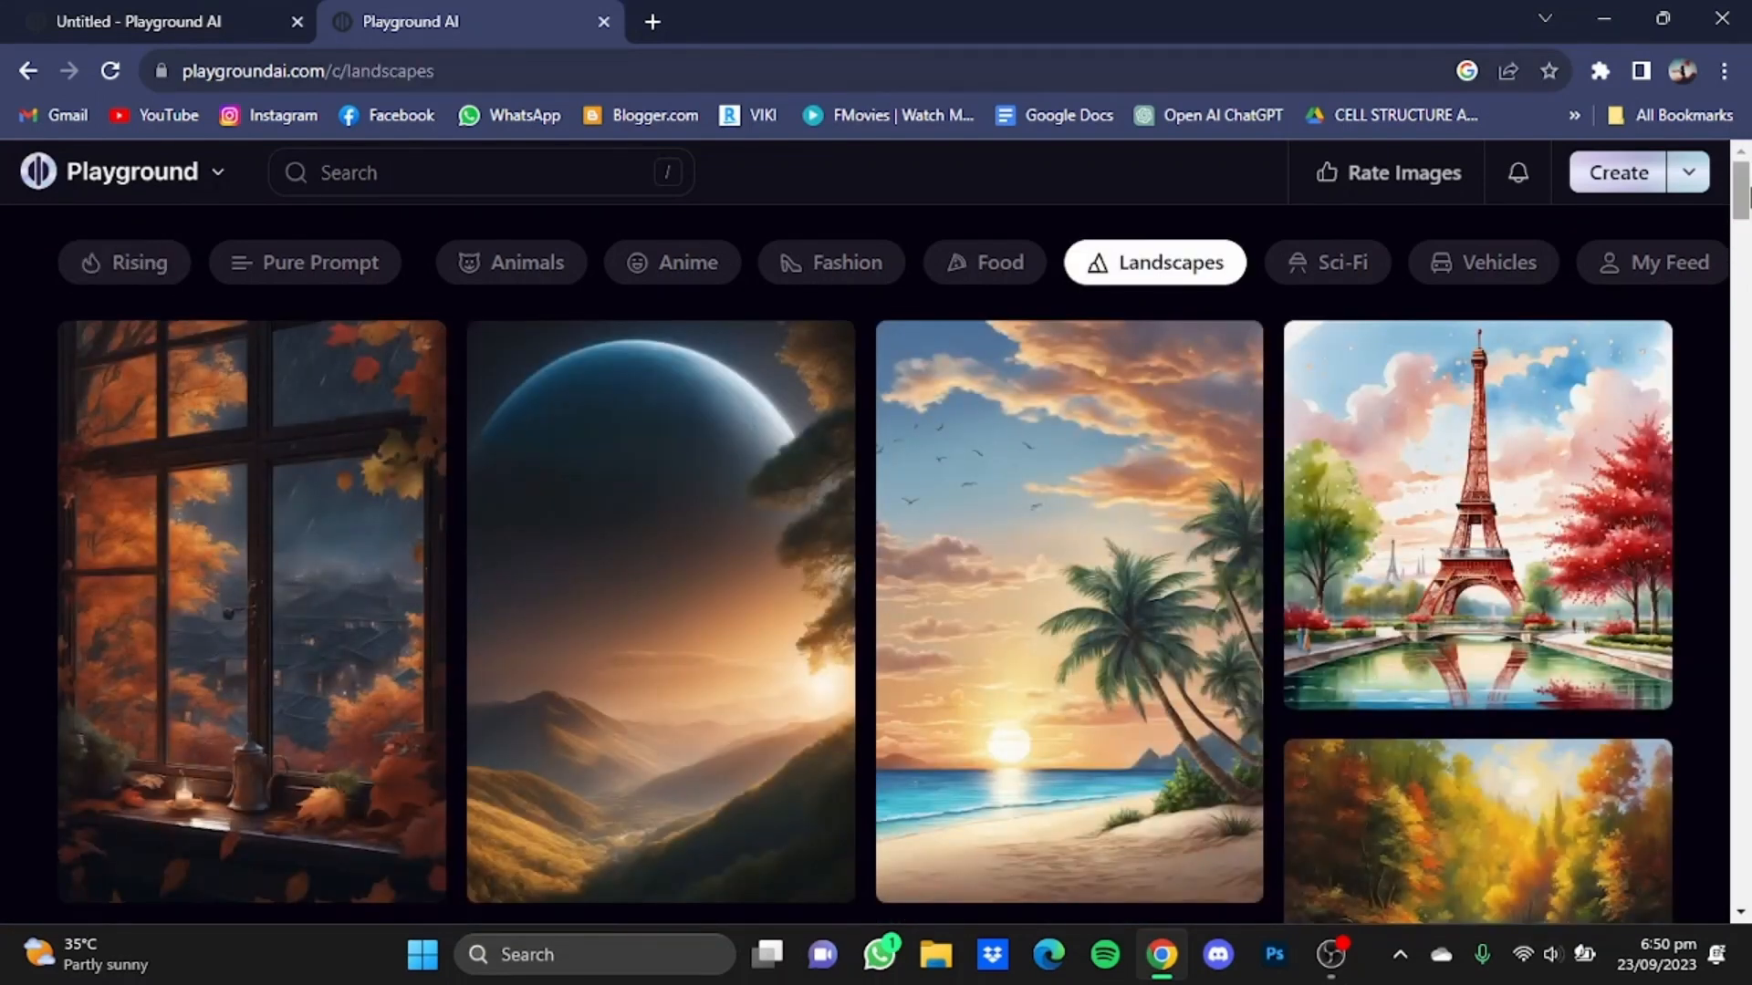
scroll(down, 3)
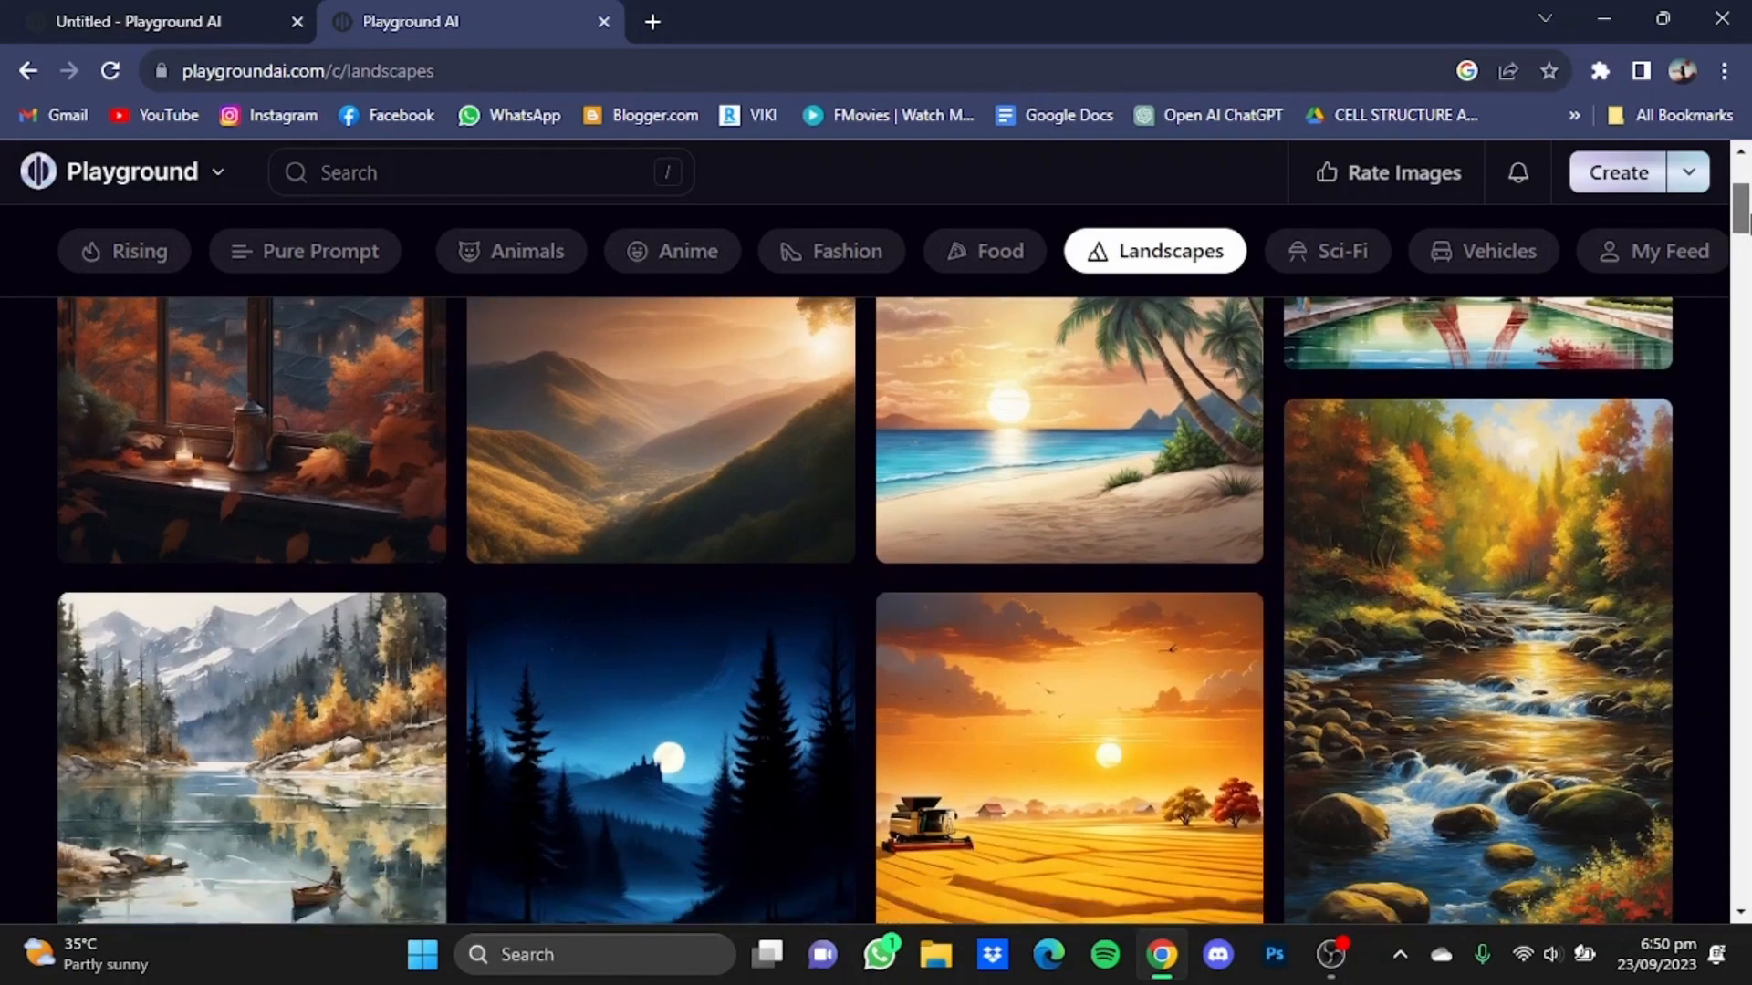
scroll(down, 3)
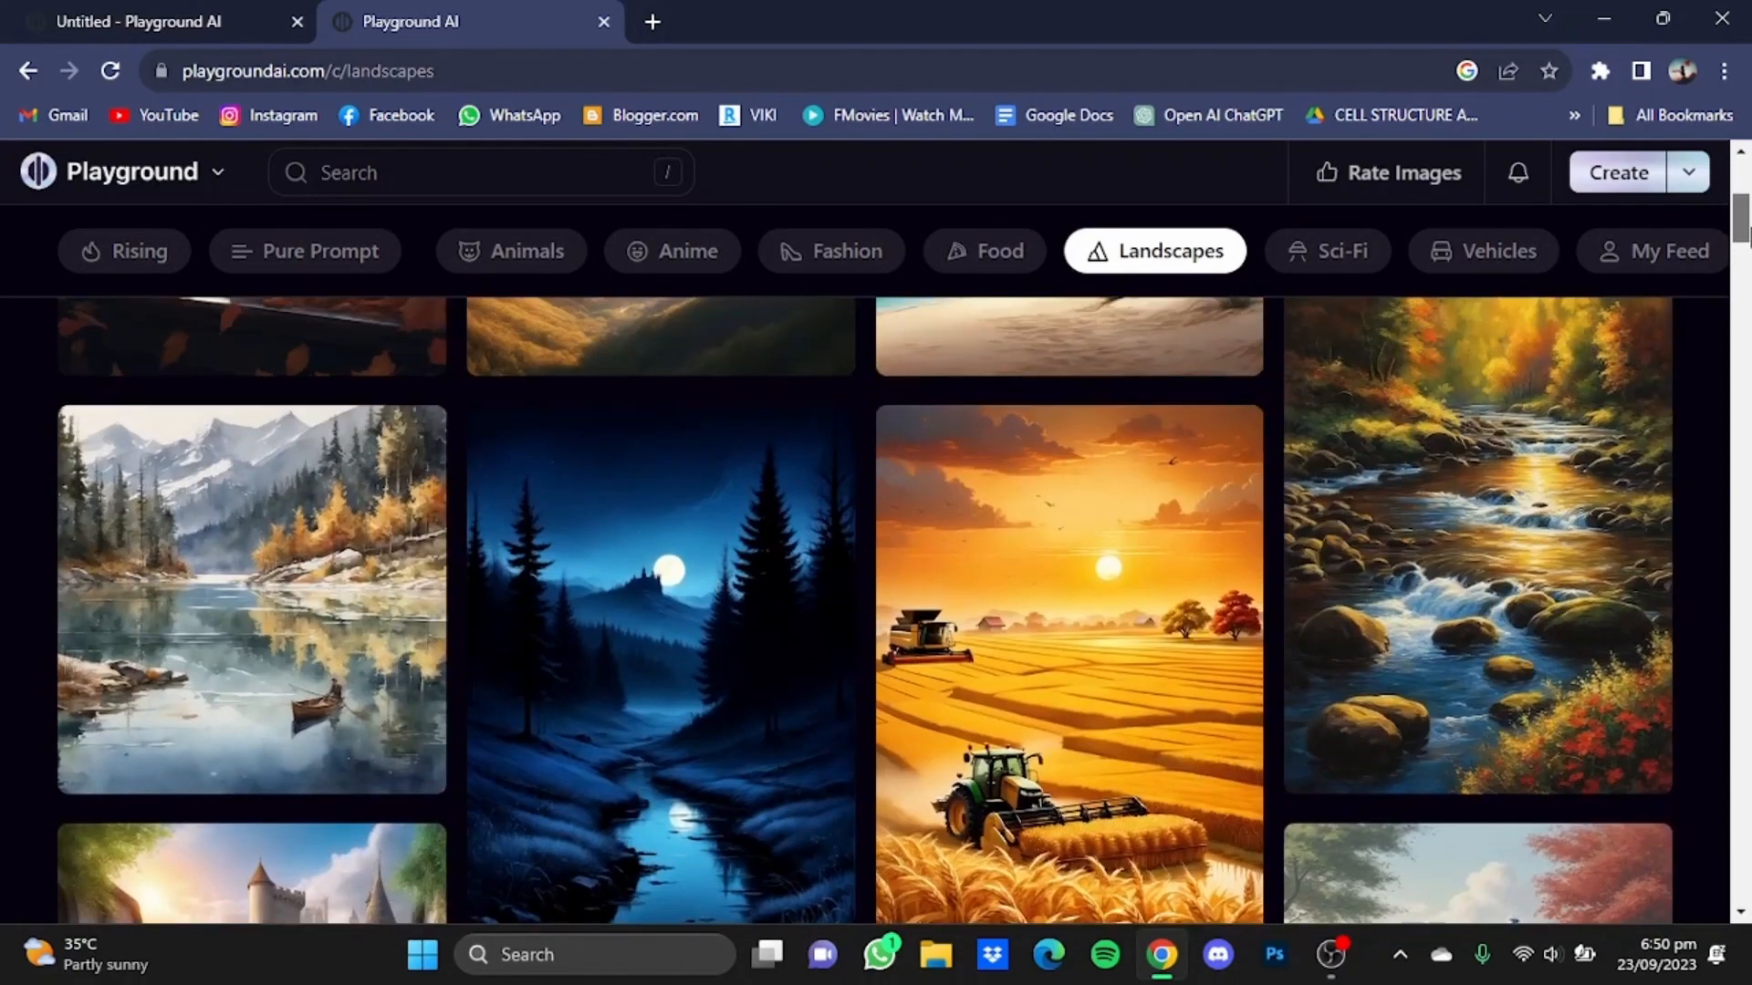
scroll(down, 3)
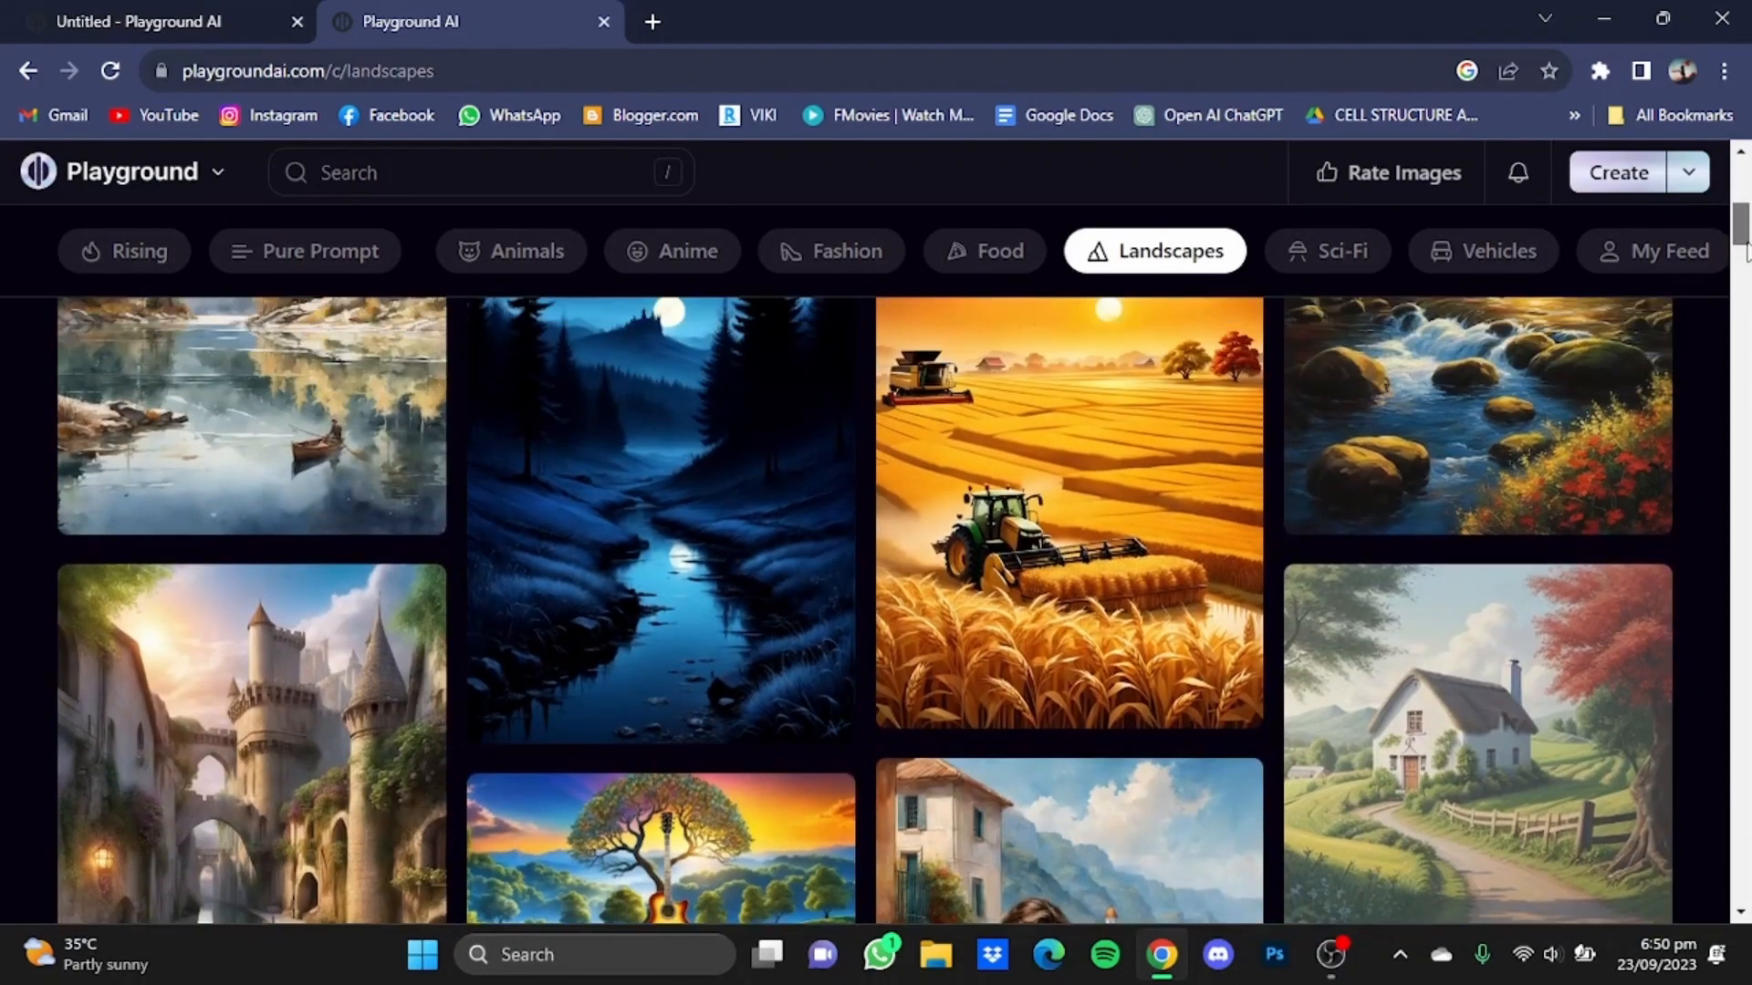
scroll(down, 3)
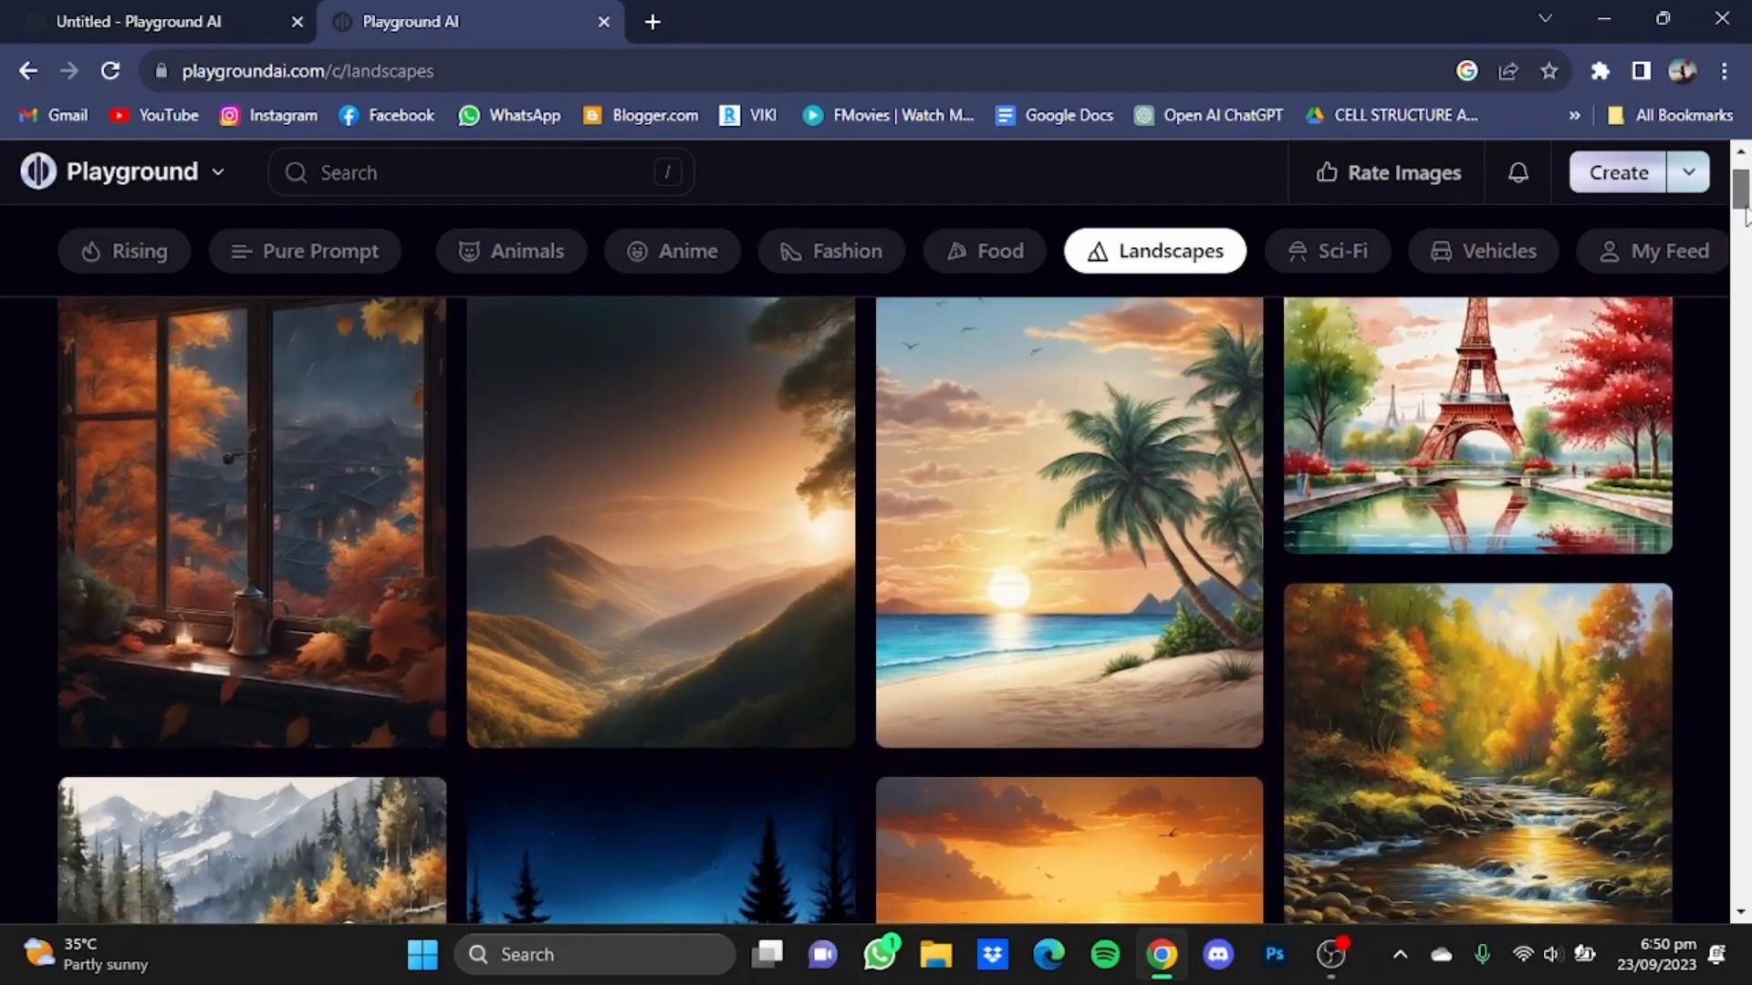
mouse_move(982, 468)
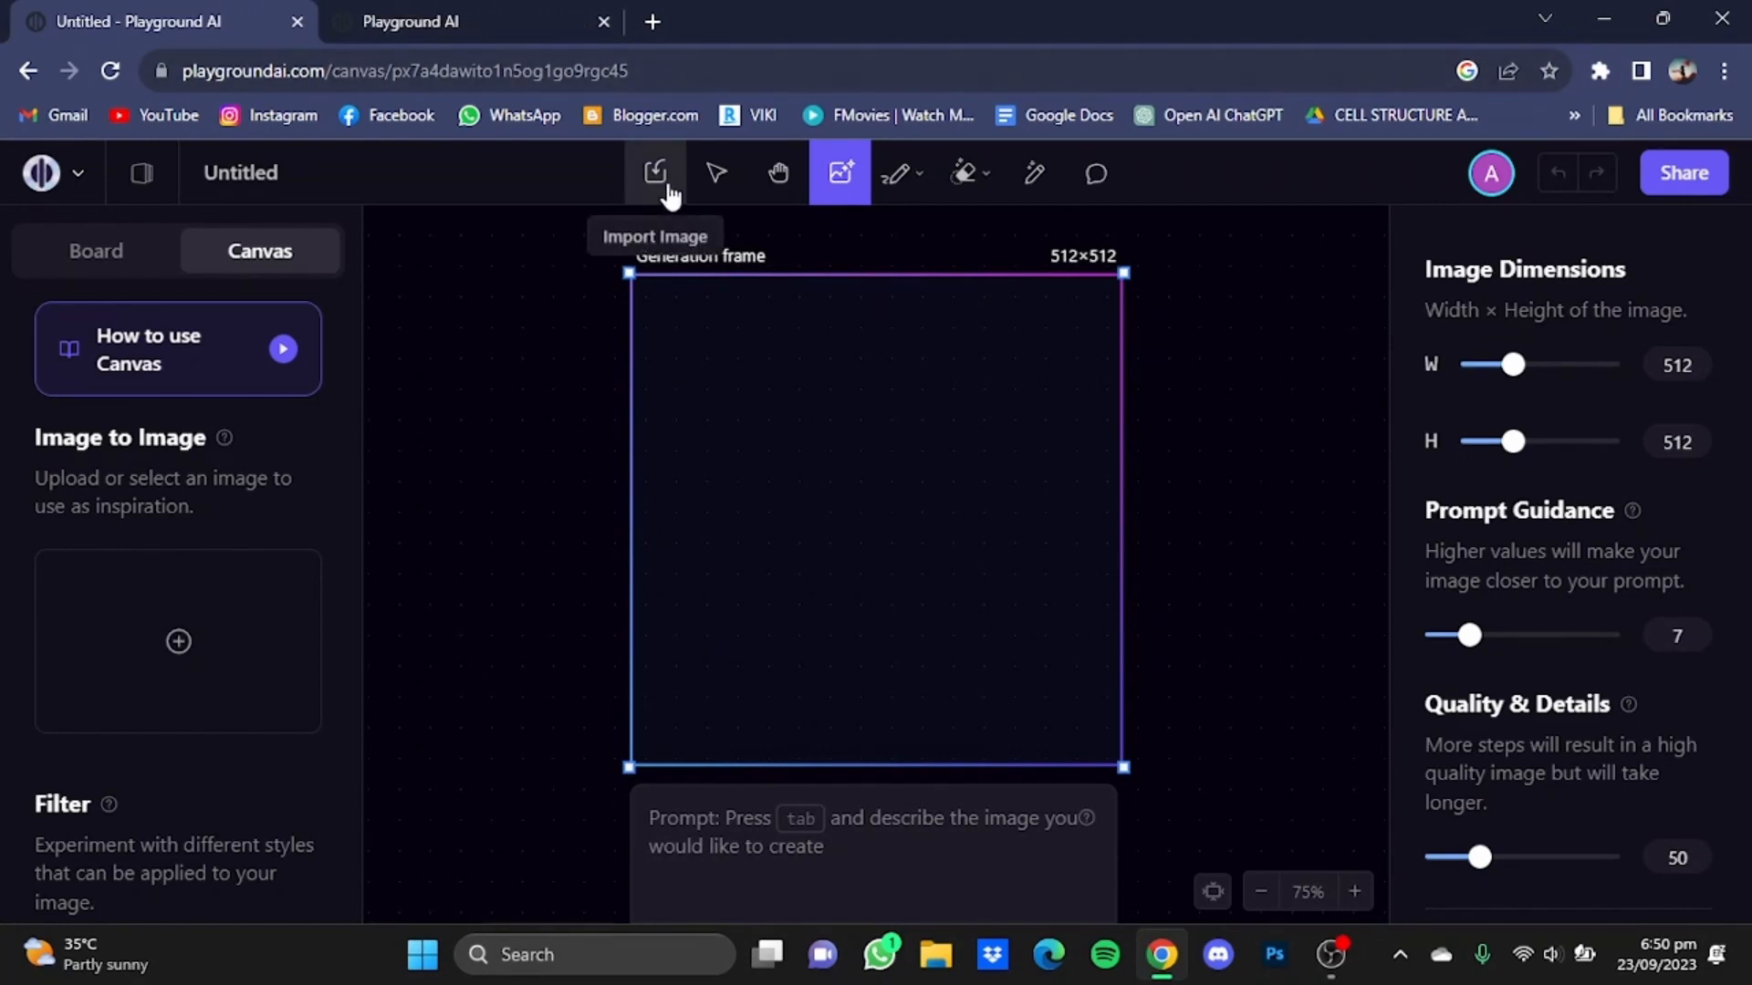
- Import the tropical seashore image onto the canvas from its Playground post link
click(655, 173)
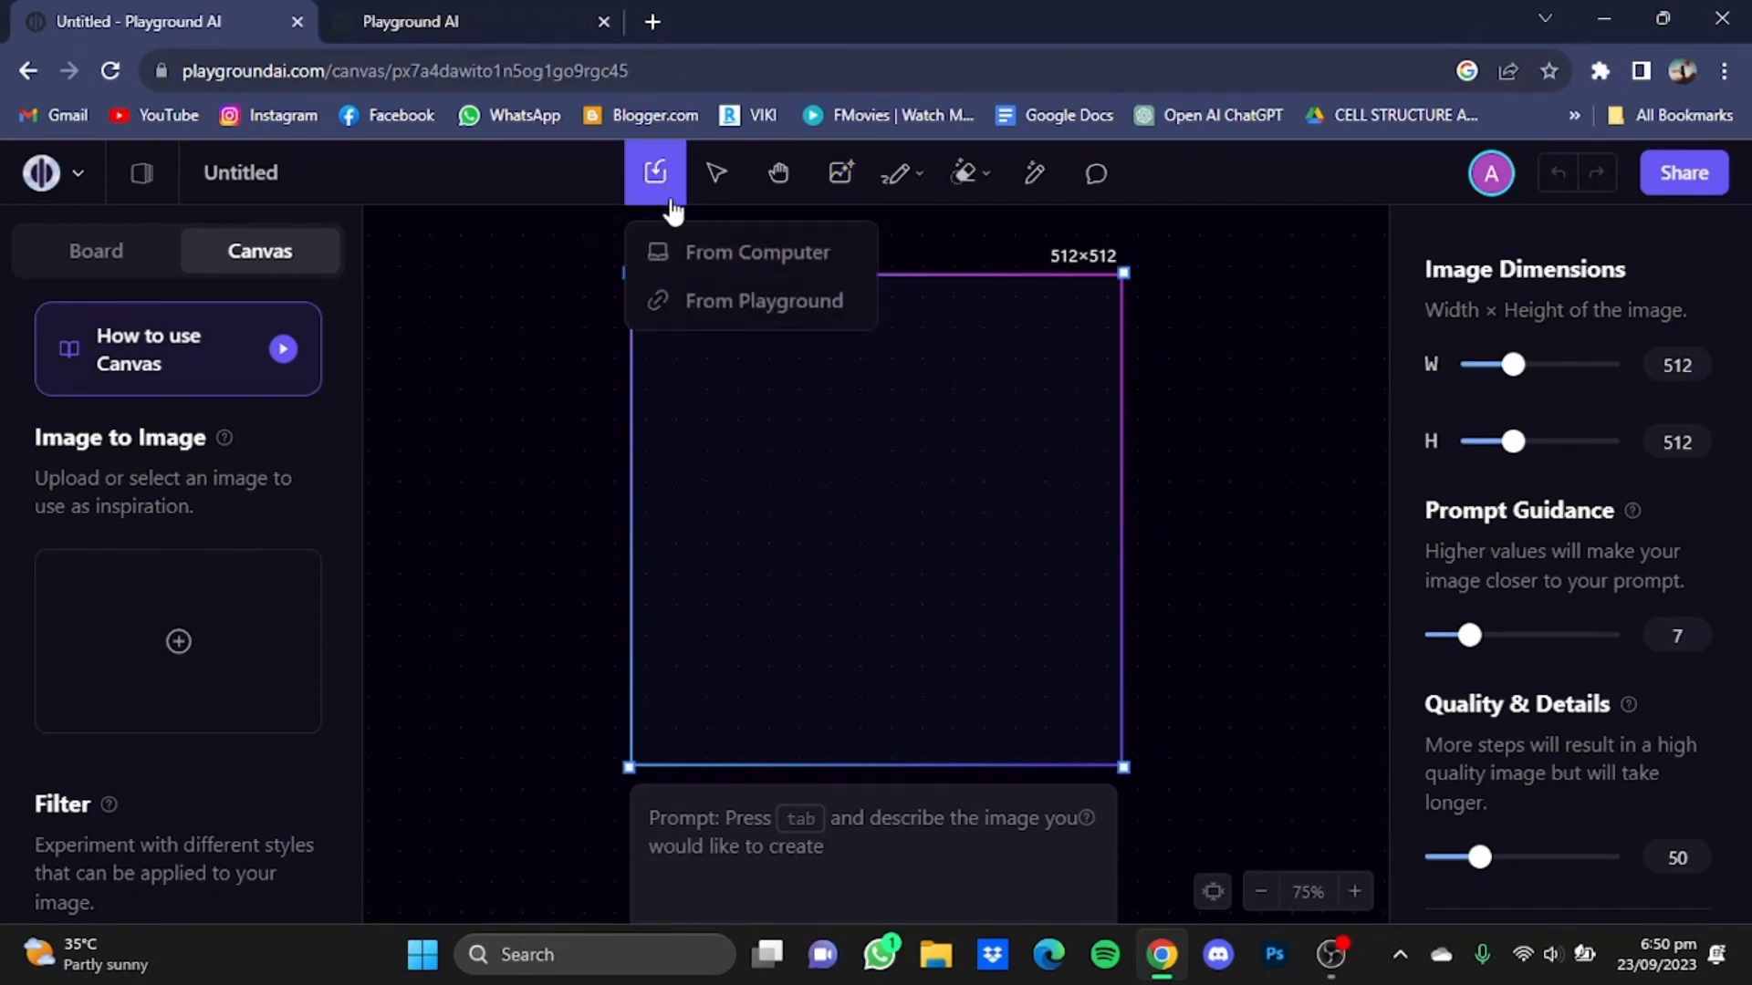
click(763, 300)
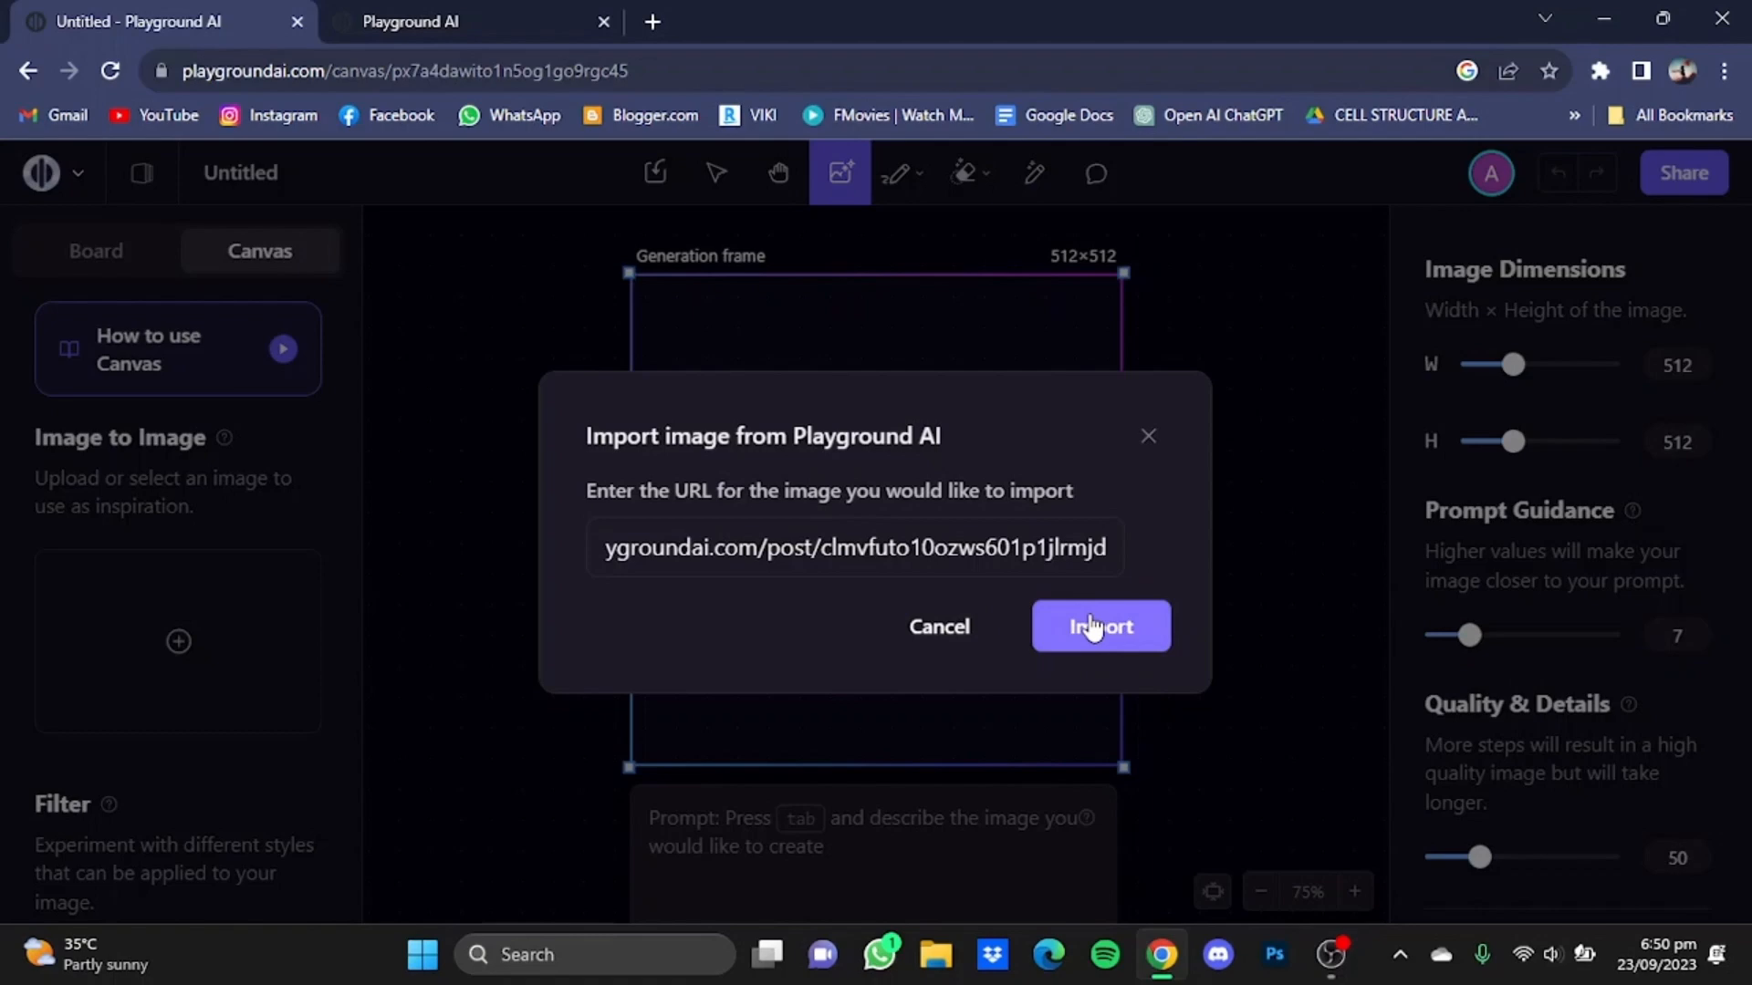
click(1098, 626)
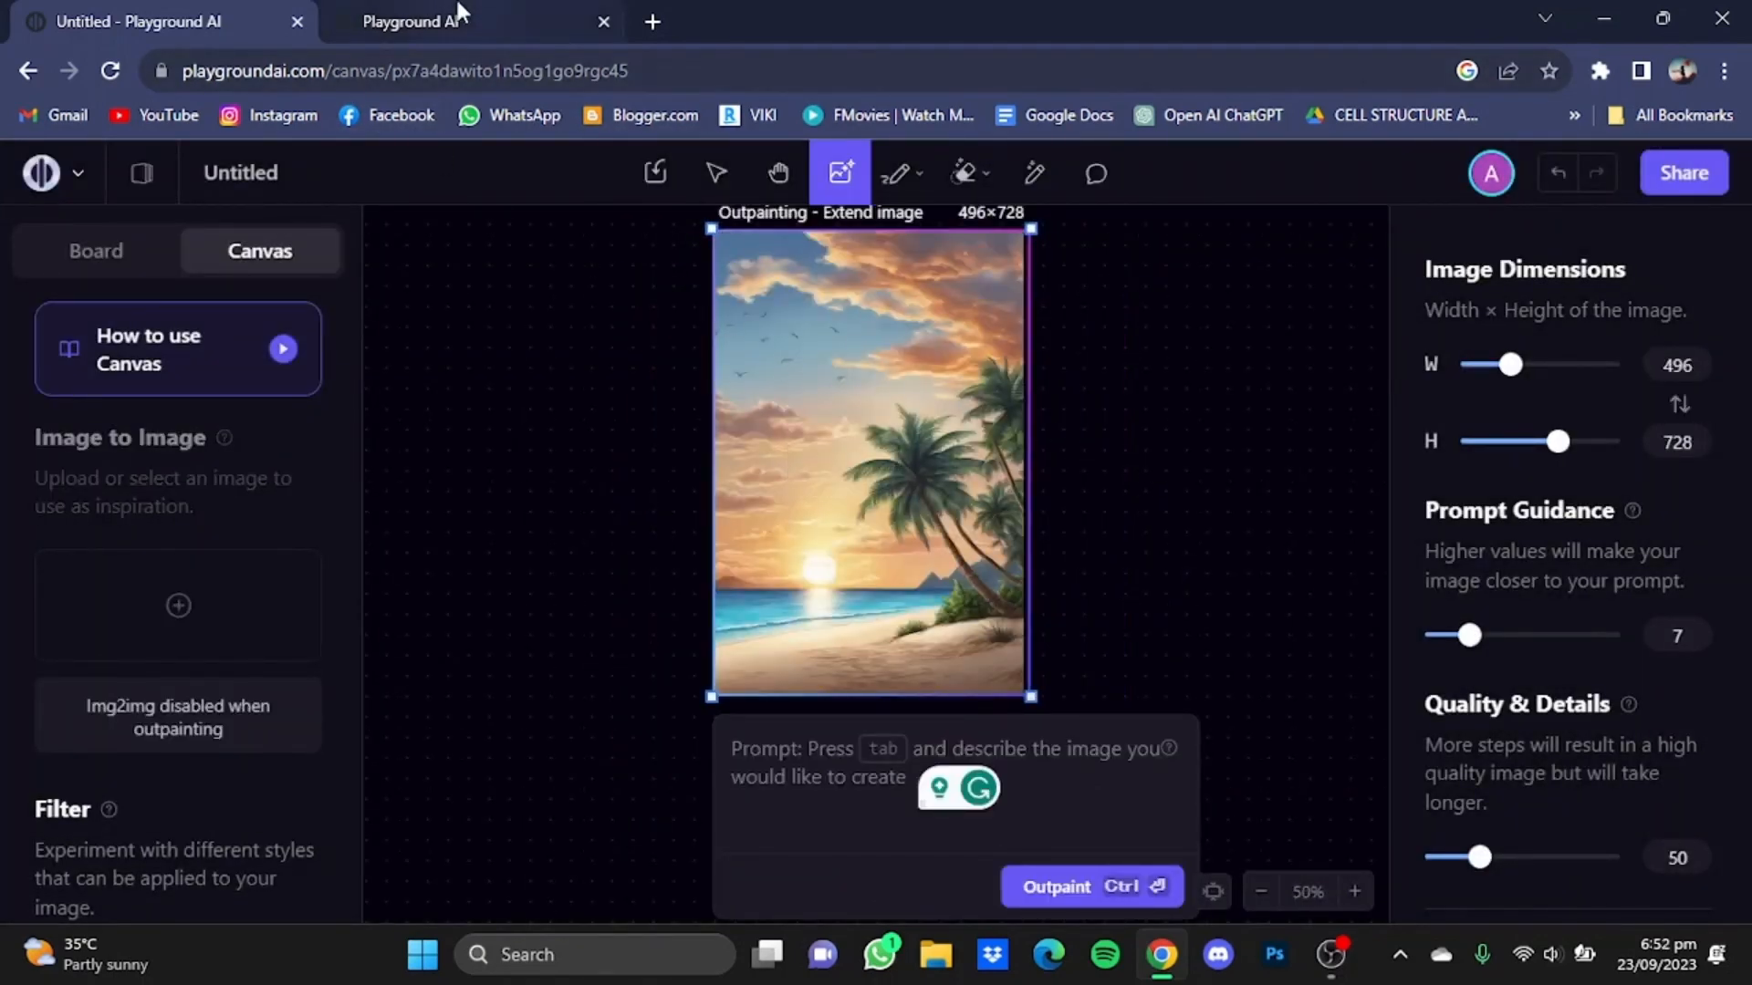
- Copy the beach post's prompt into the outpaint box and frame the image's left edge for extension
click(425, 22)
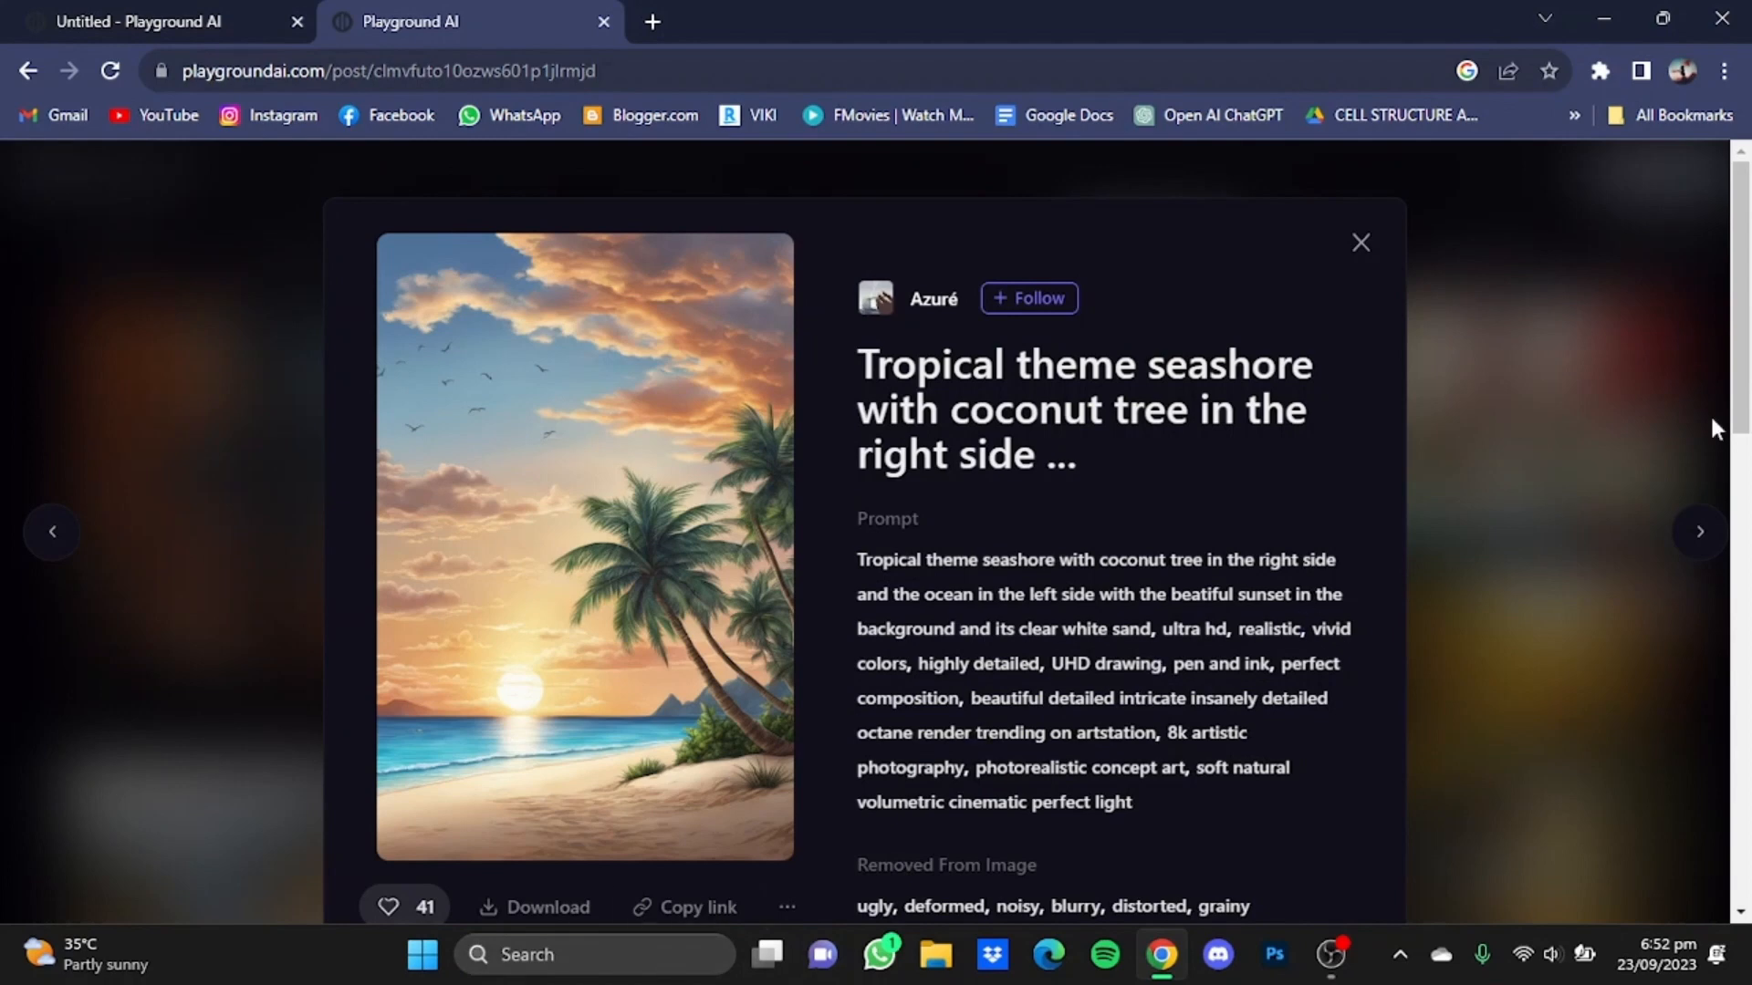
scroll(down, 3)
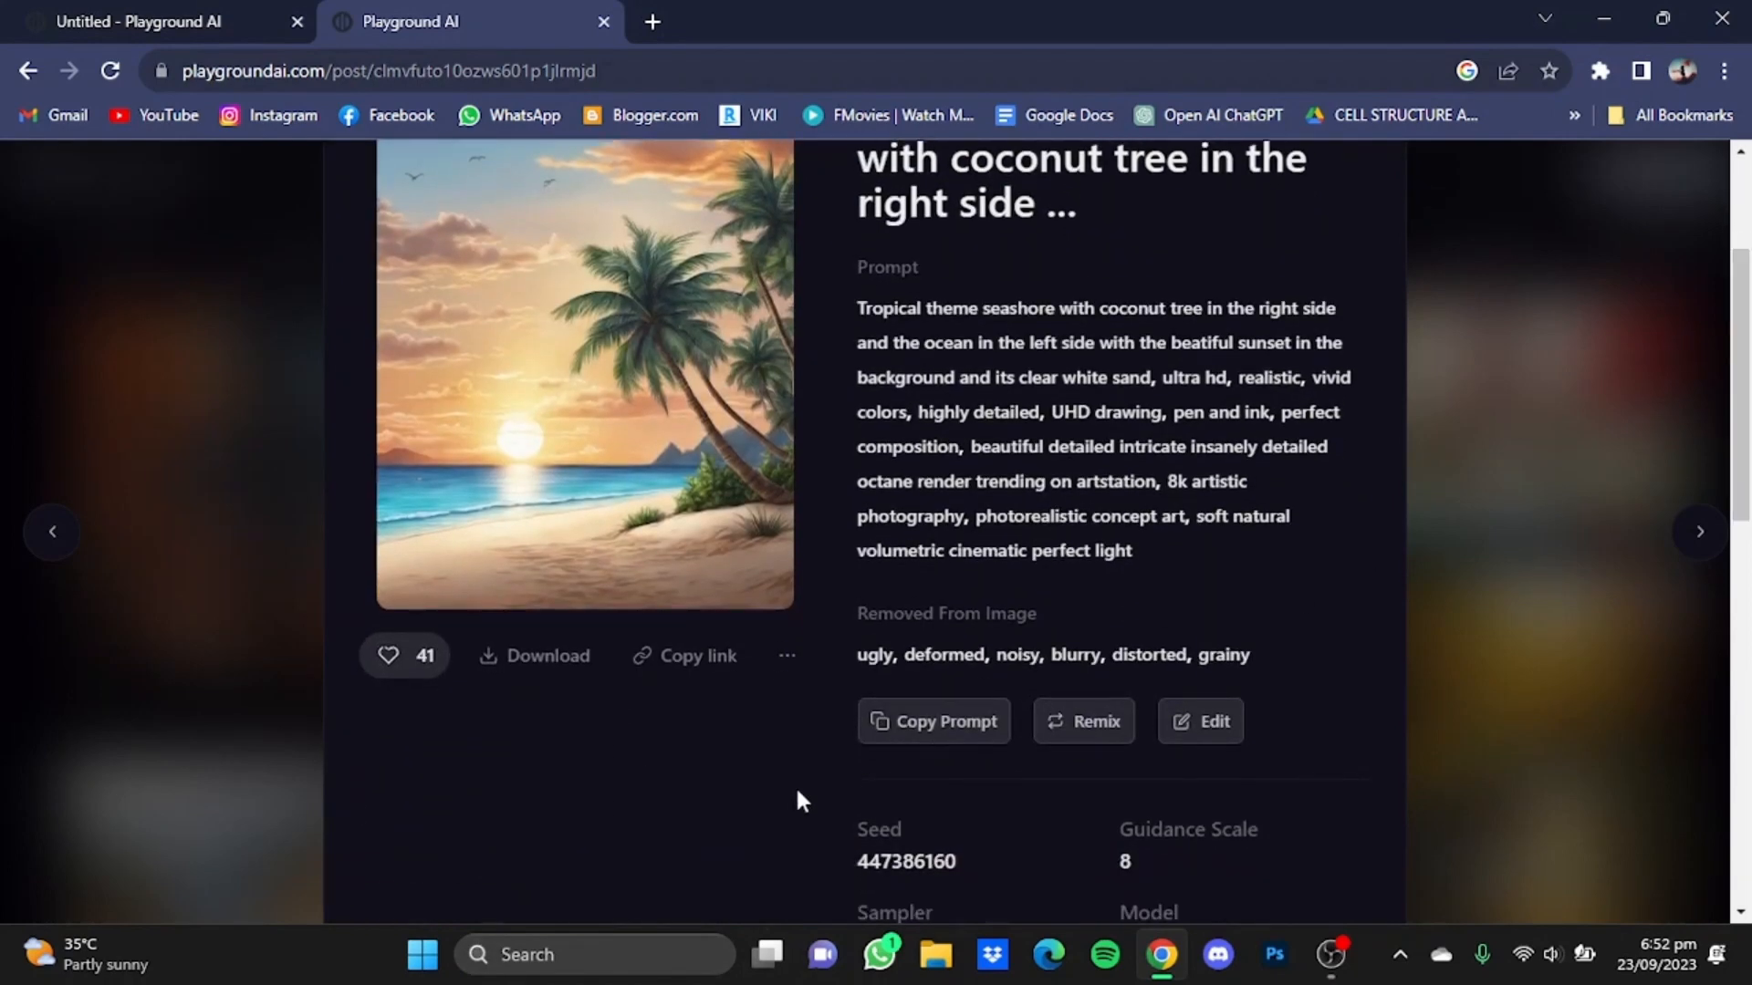
click(932, 721)
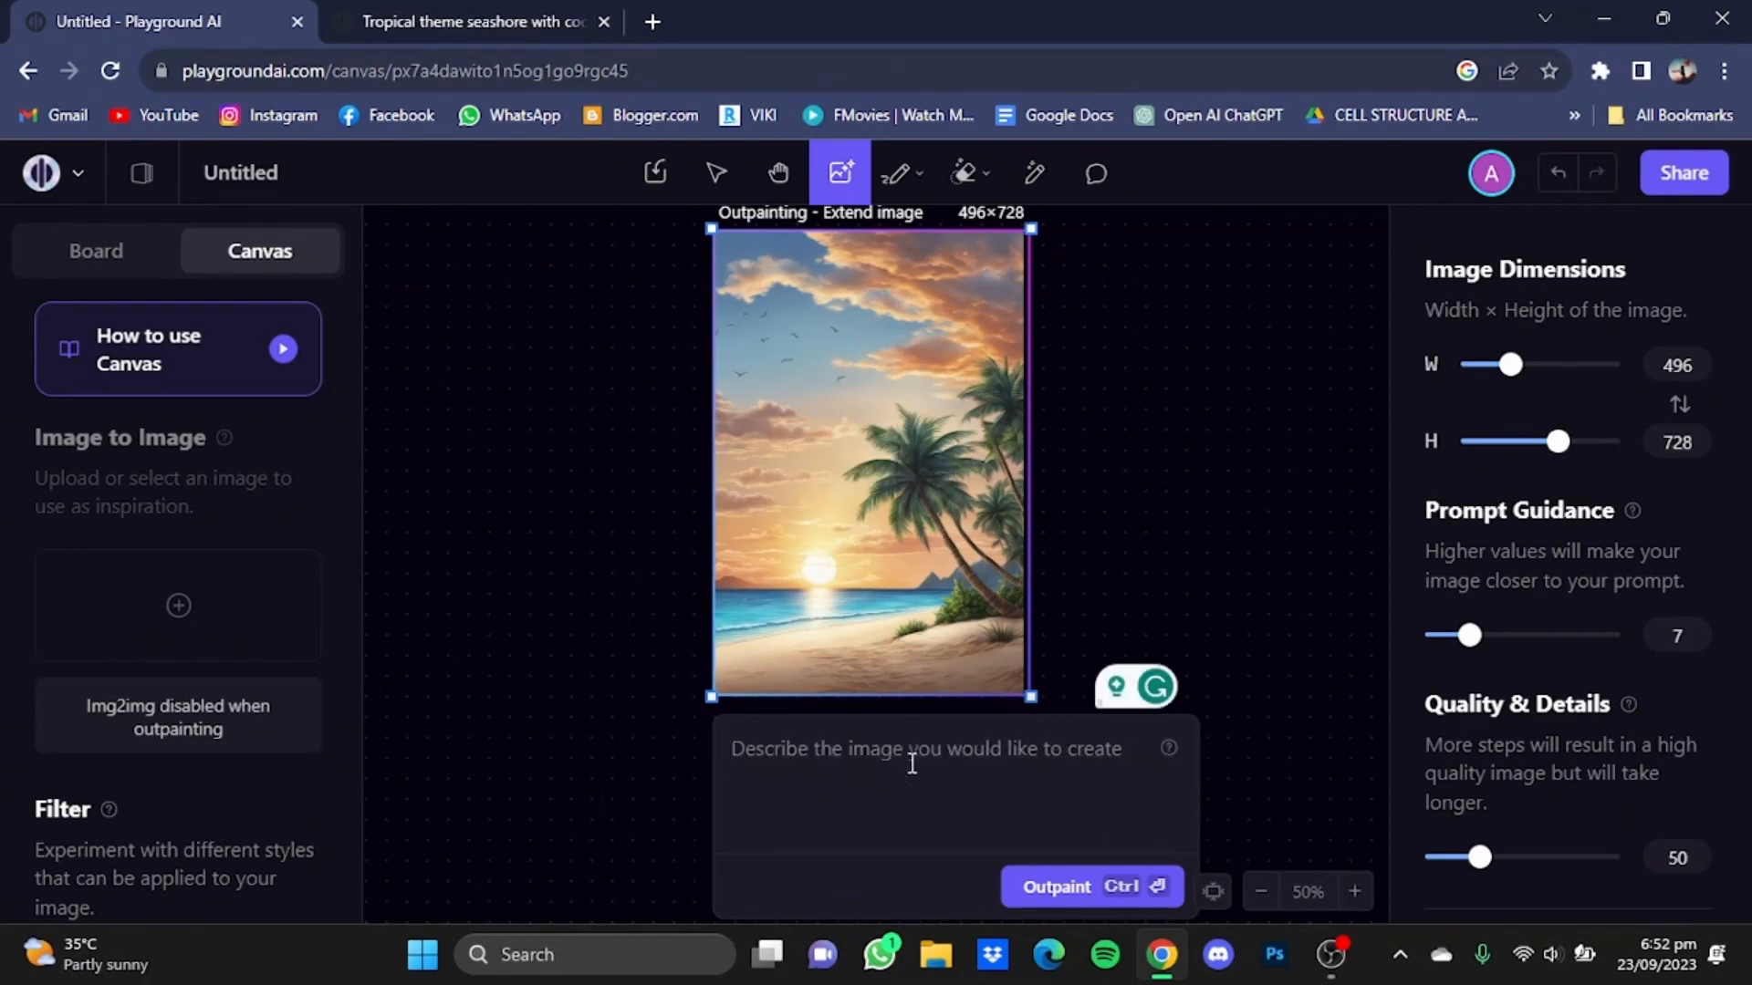
text(detailed, UHD drawing, pen and ink, perfect composition, beautiful detailed intricate insanely detailed octane render trending on artstation, 8k artistic photography, photorealistic concept art, soft natural volumetric cinematic perfect light)
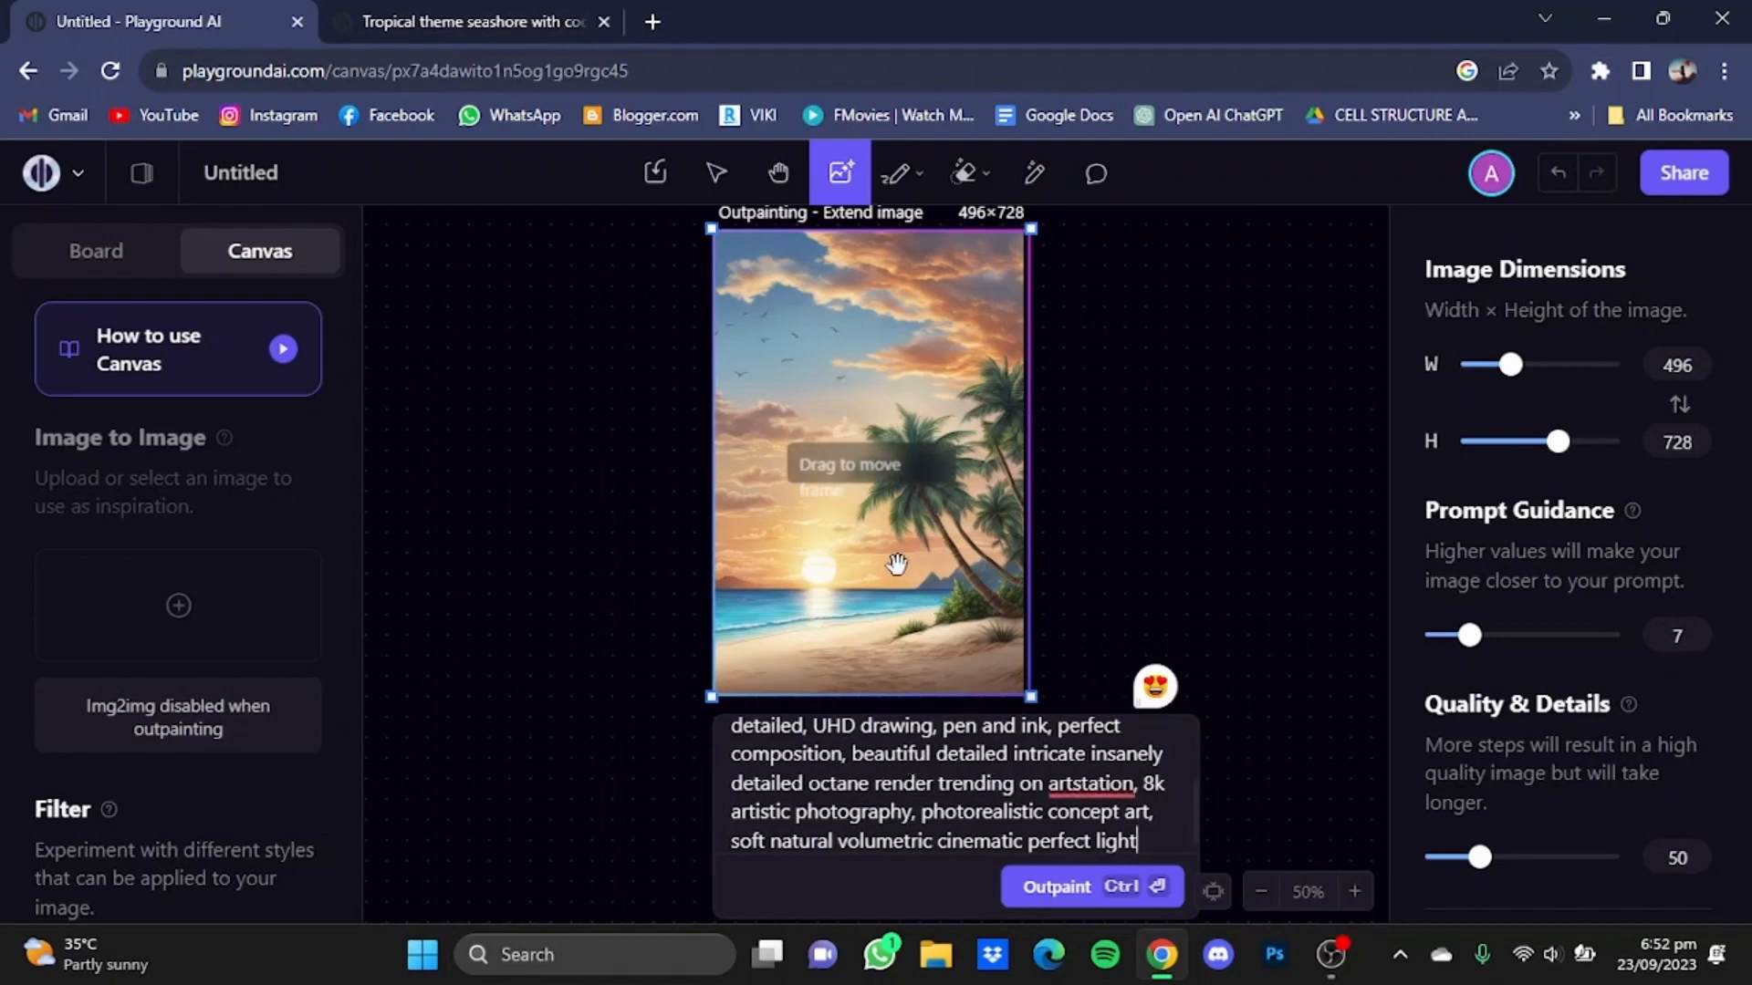
drag(898, 563, 726, 569)
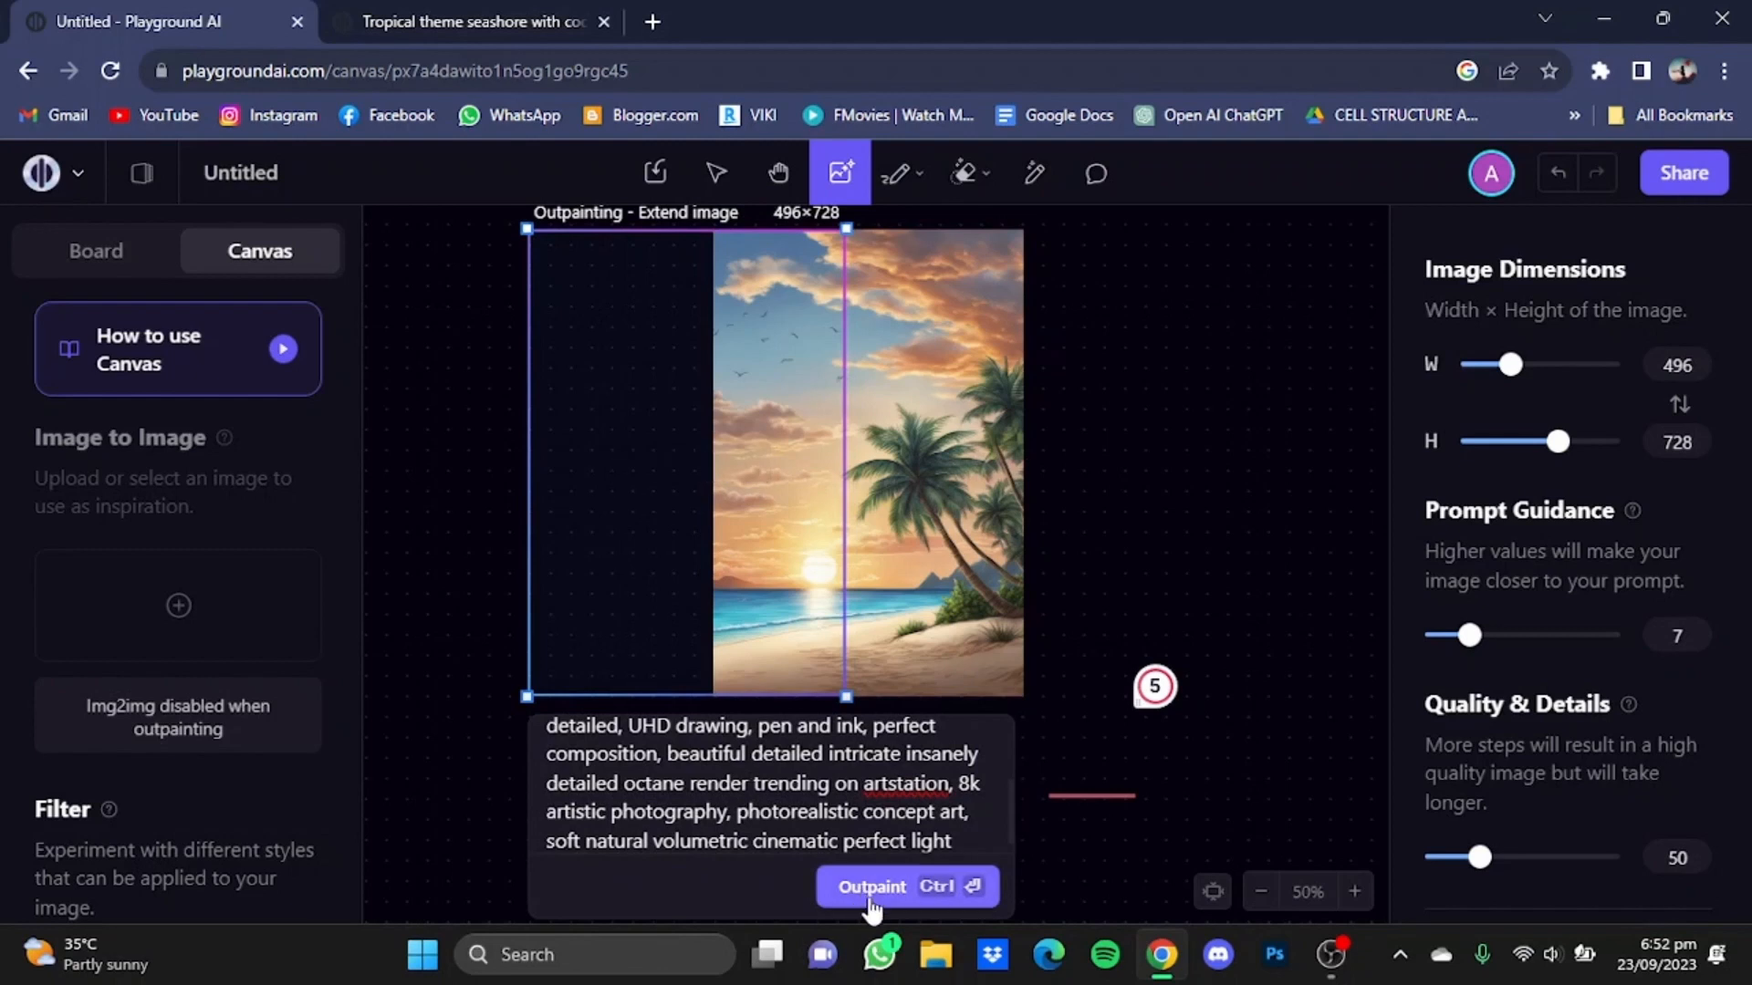
- Extend the beach scene leftward, then move the extension frame to the image's right side
click(871, 886)
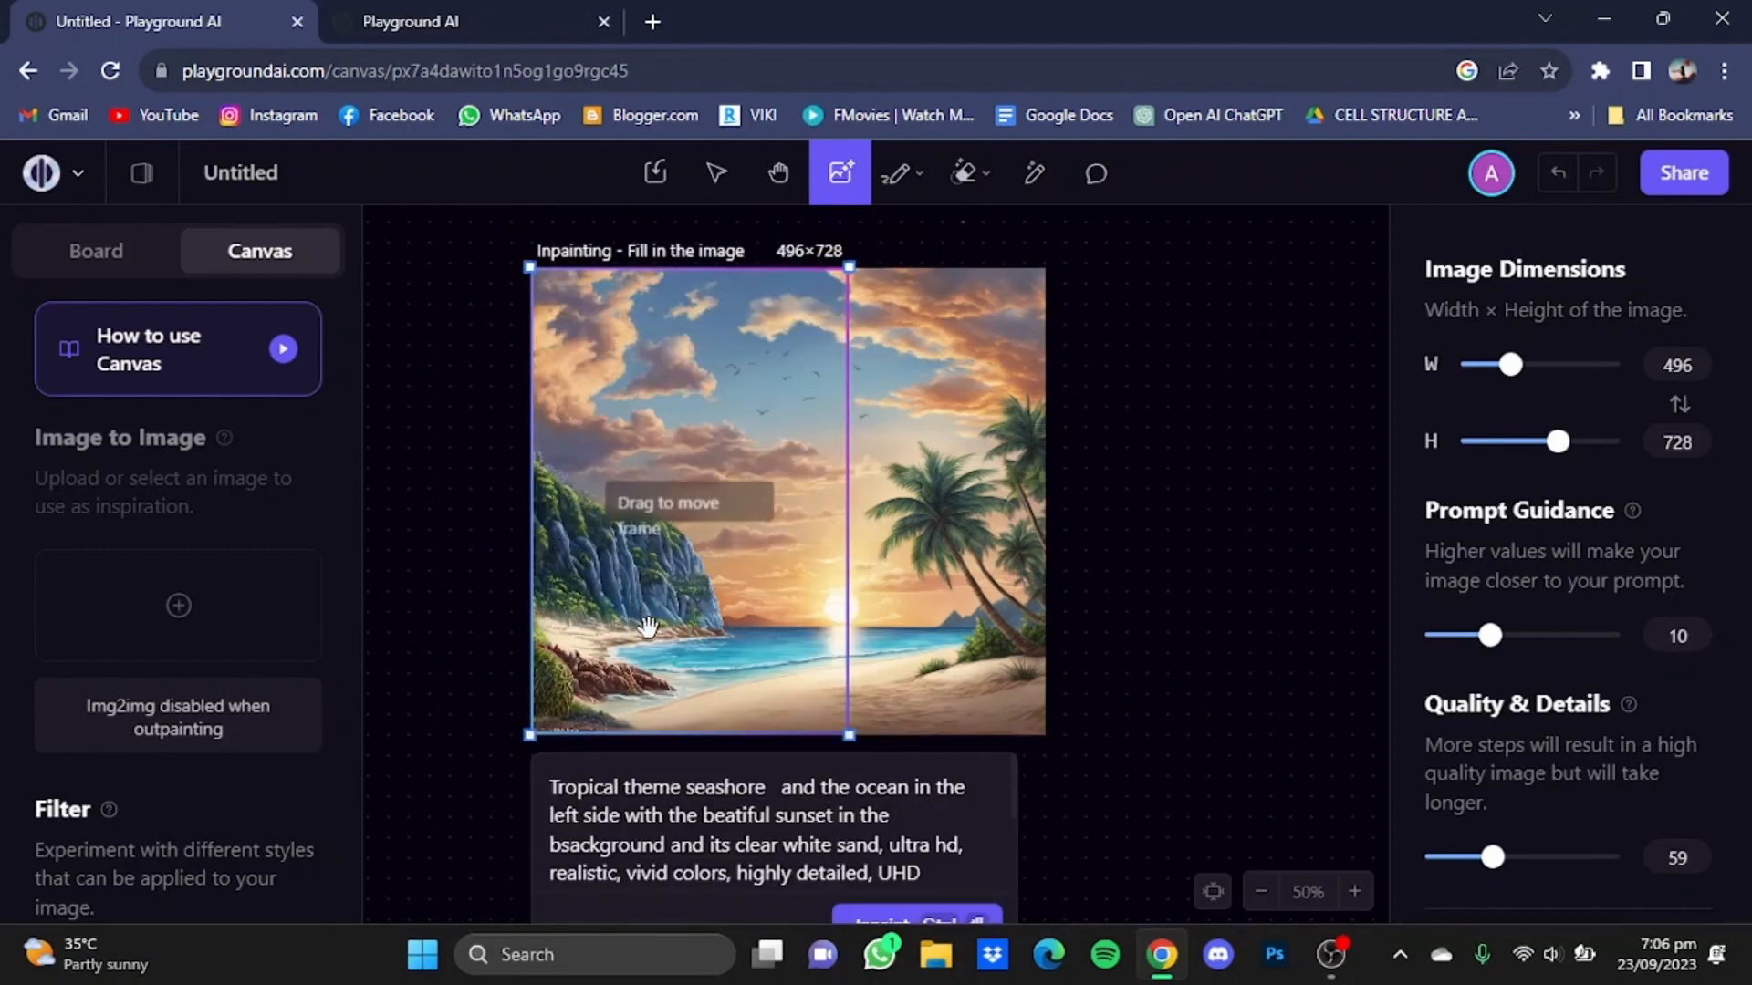
drag(648, 626, 1191, 670)
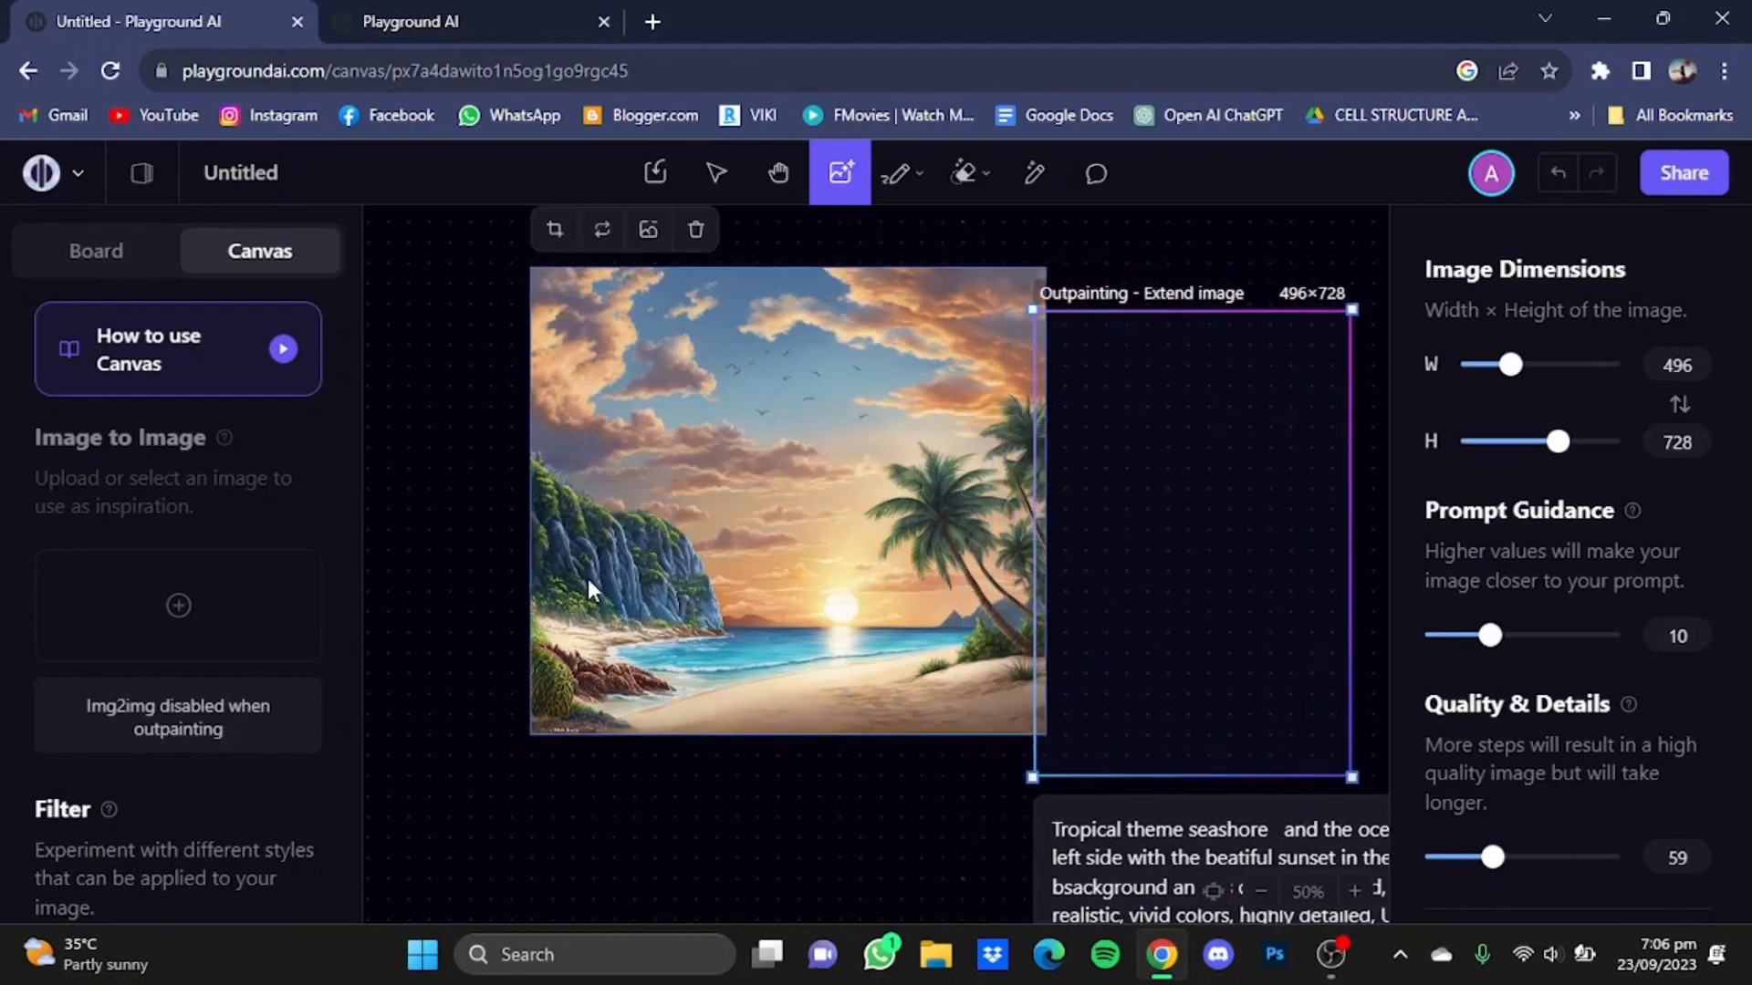
mouse_move(1310, 617)
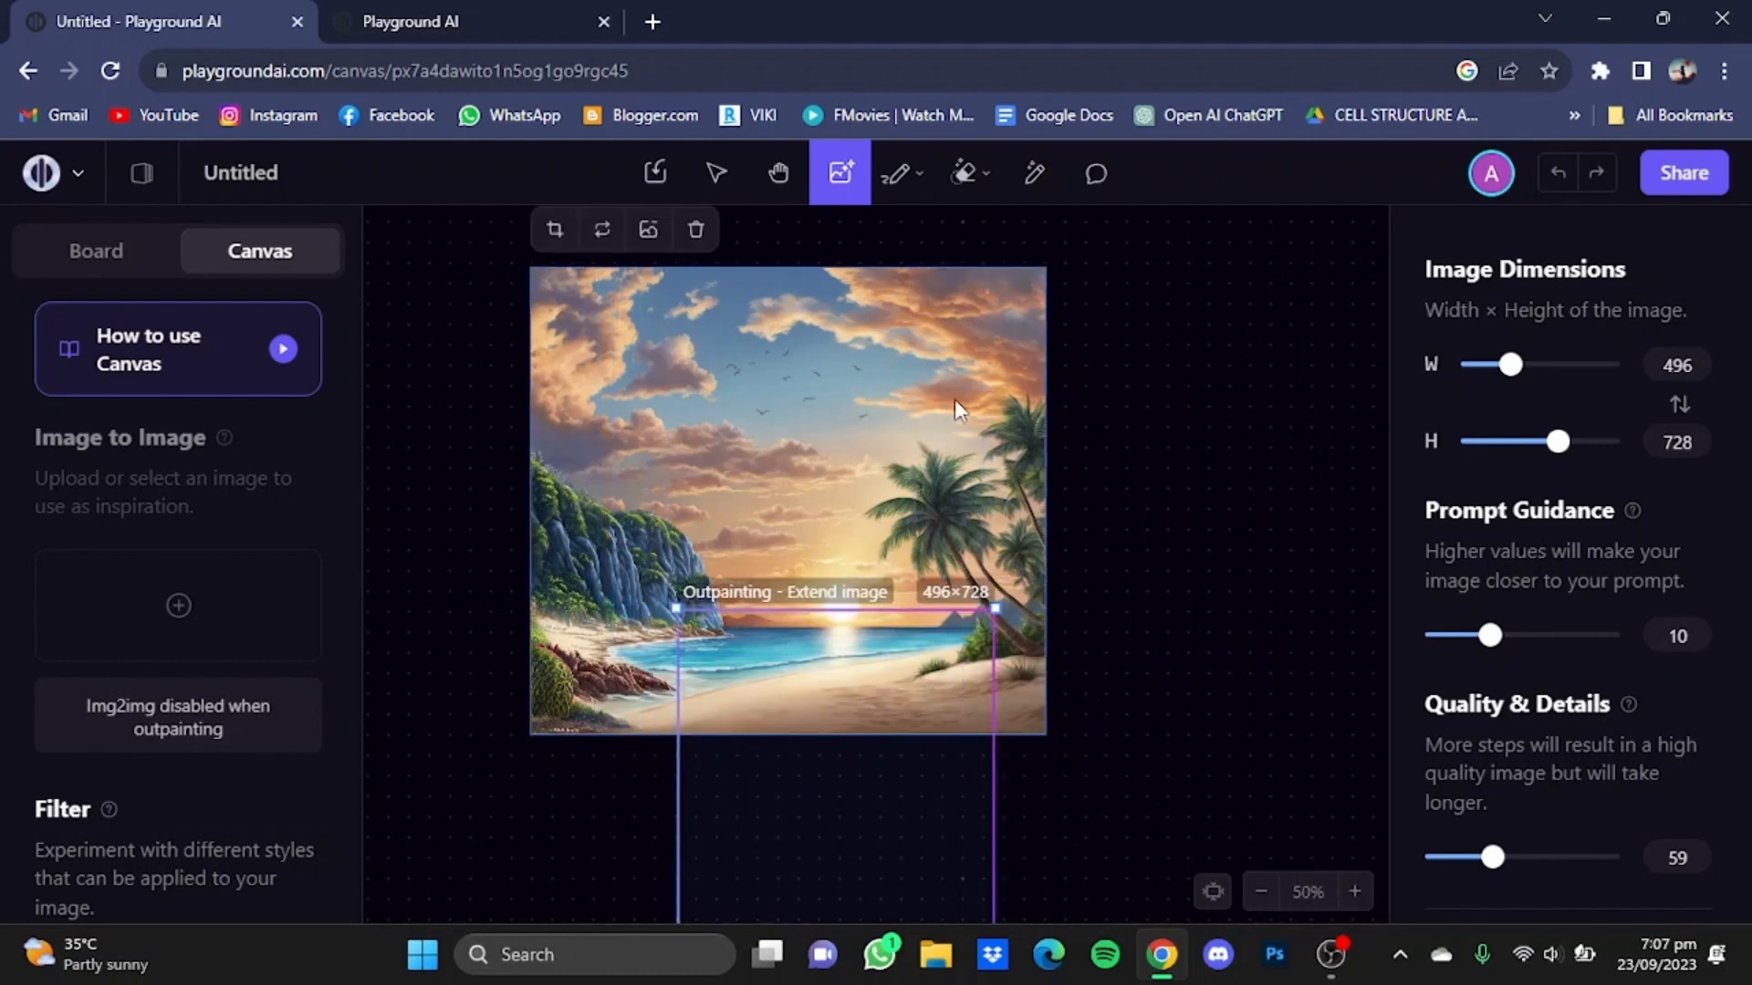
mouse_move(694, 230)
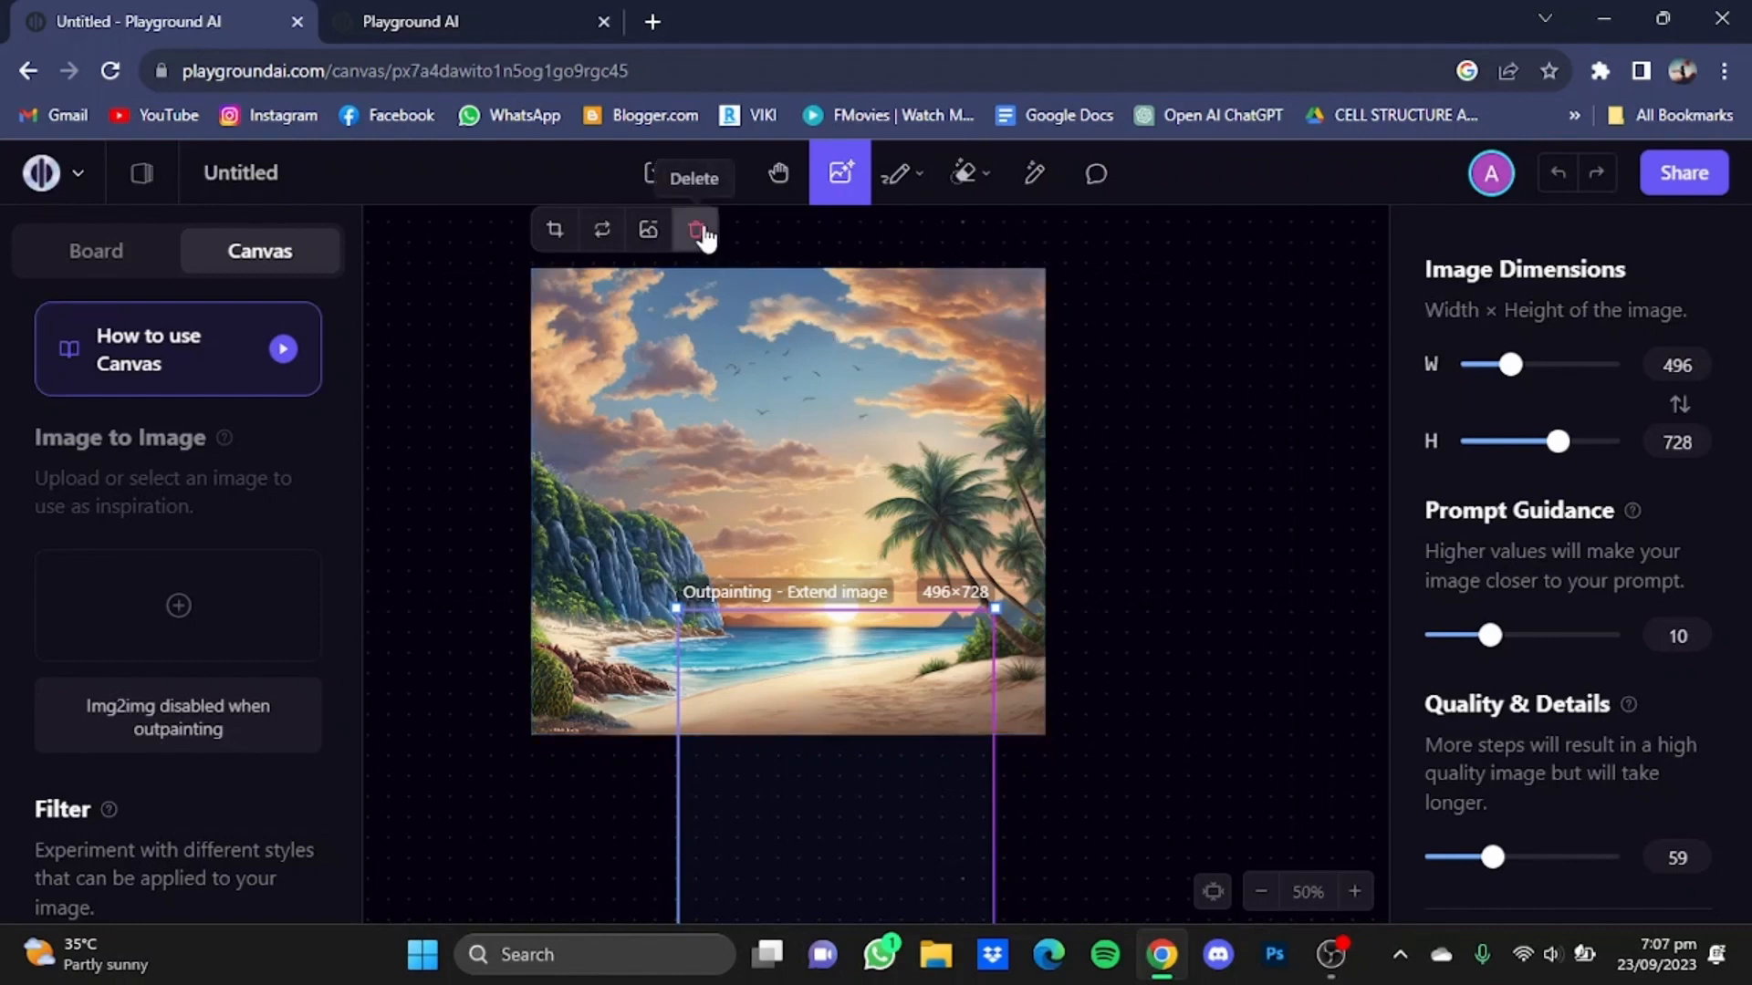
- Delete the beach image from the canvas and choose a style filter for the next image
click(695, 230)
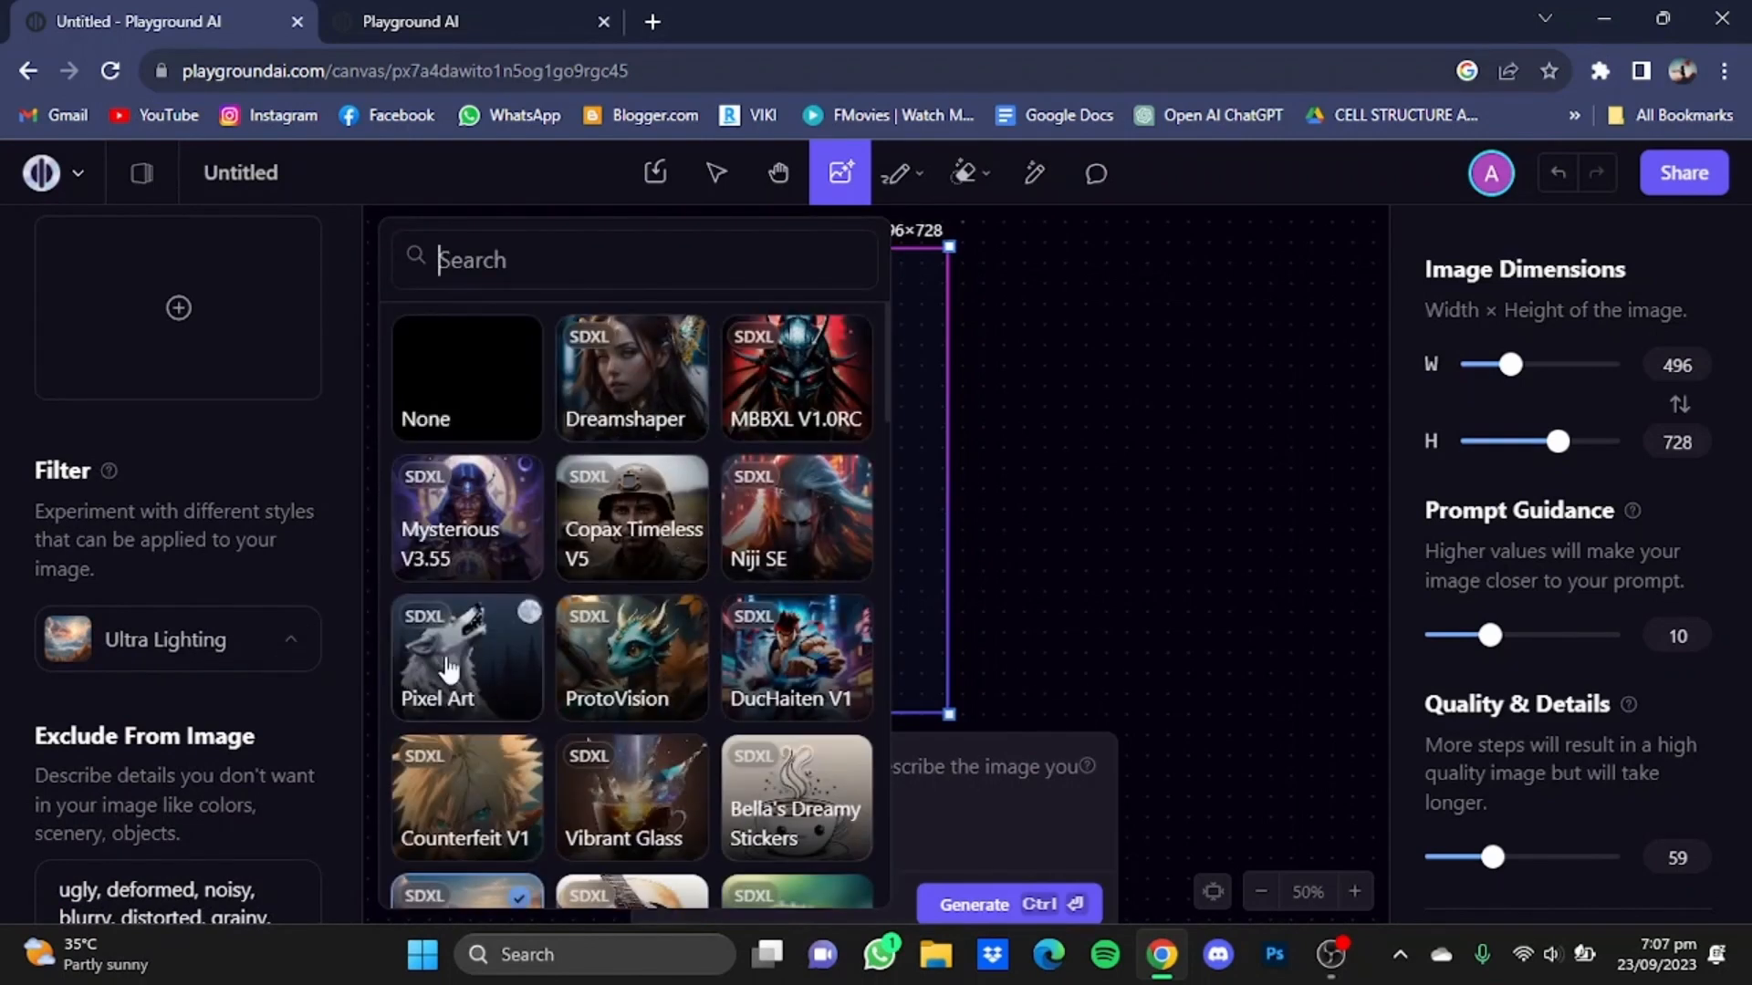
click(629, 376)
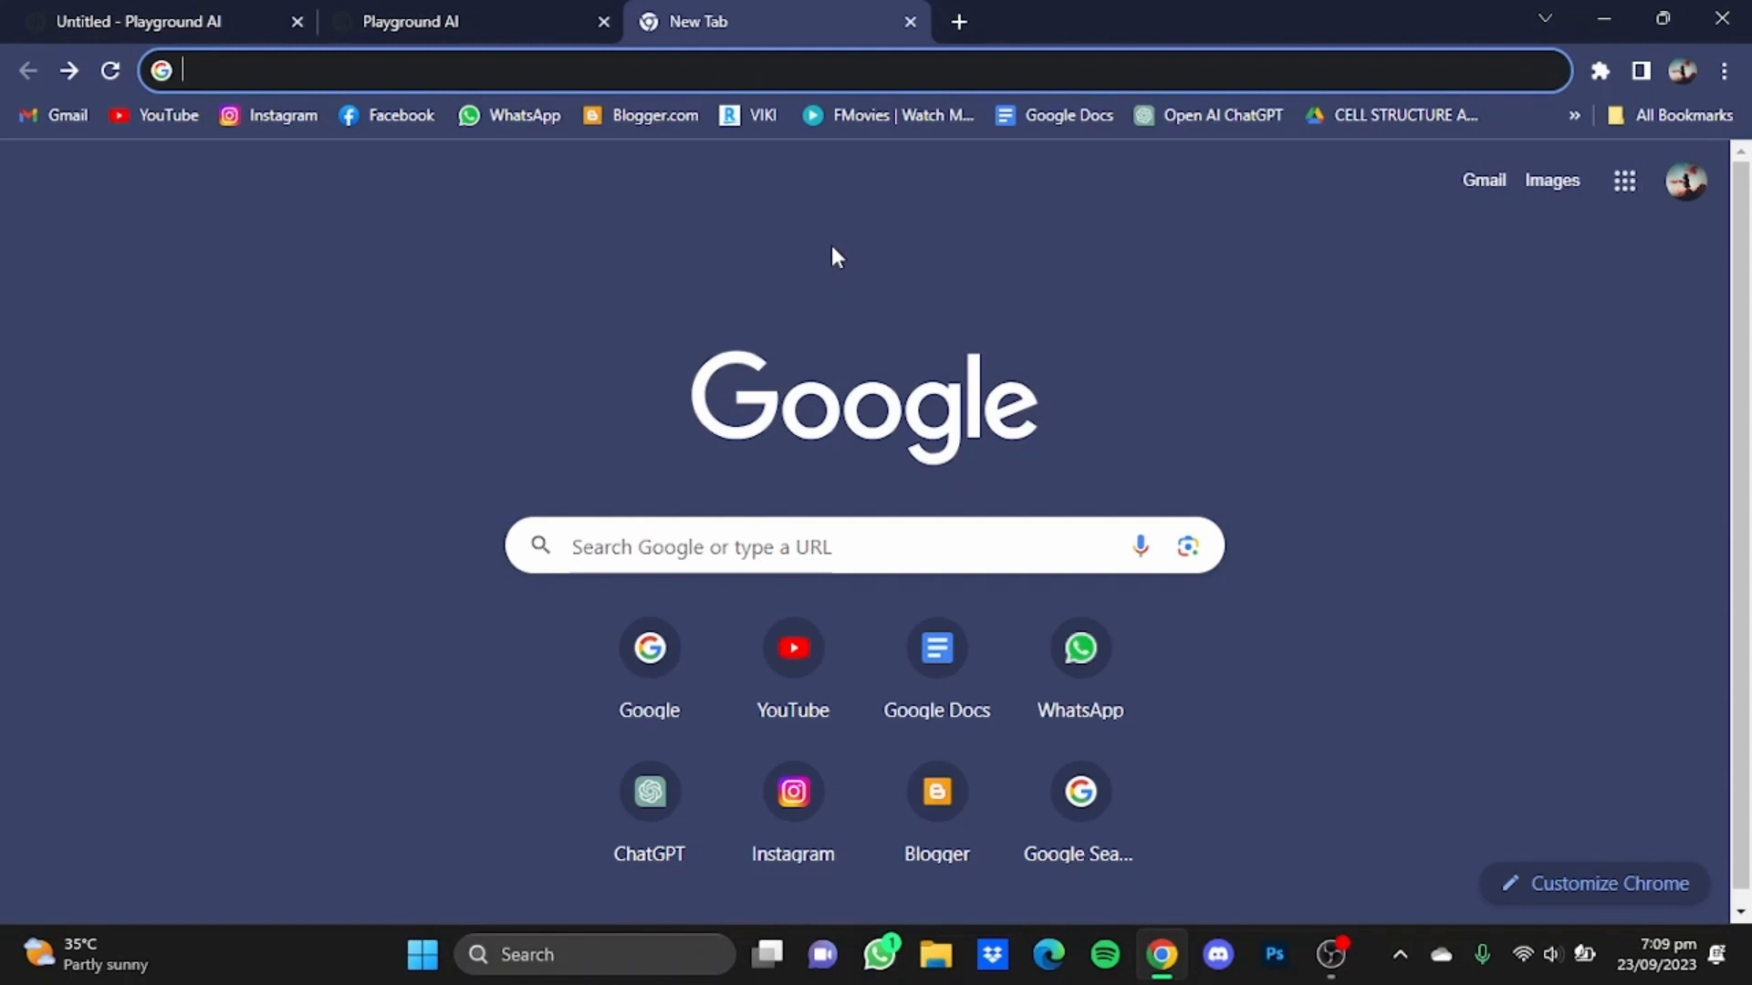
- On lexica.art, copy the Gotham city night skyline prompt and return to the Playground canvas
text(lexica.art/?prompt=d8cf5472-aa82-4c12-93fd-d0574ce1f88e)
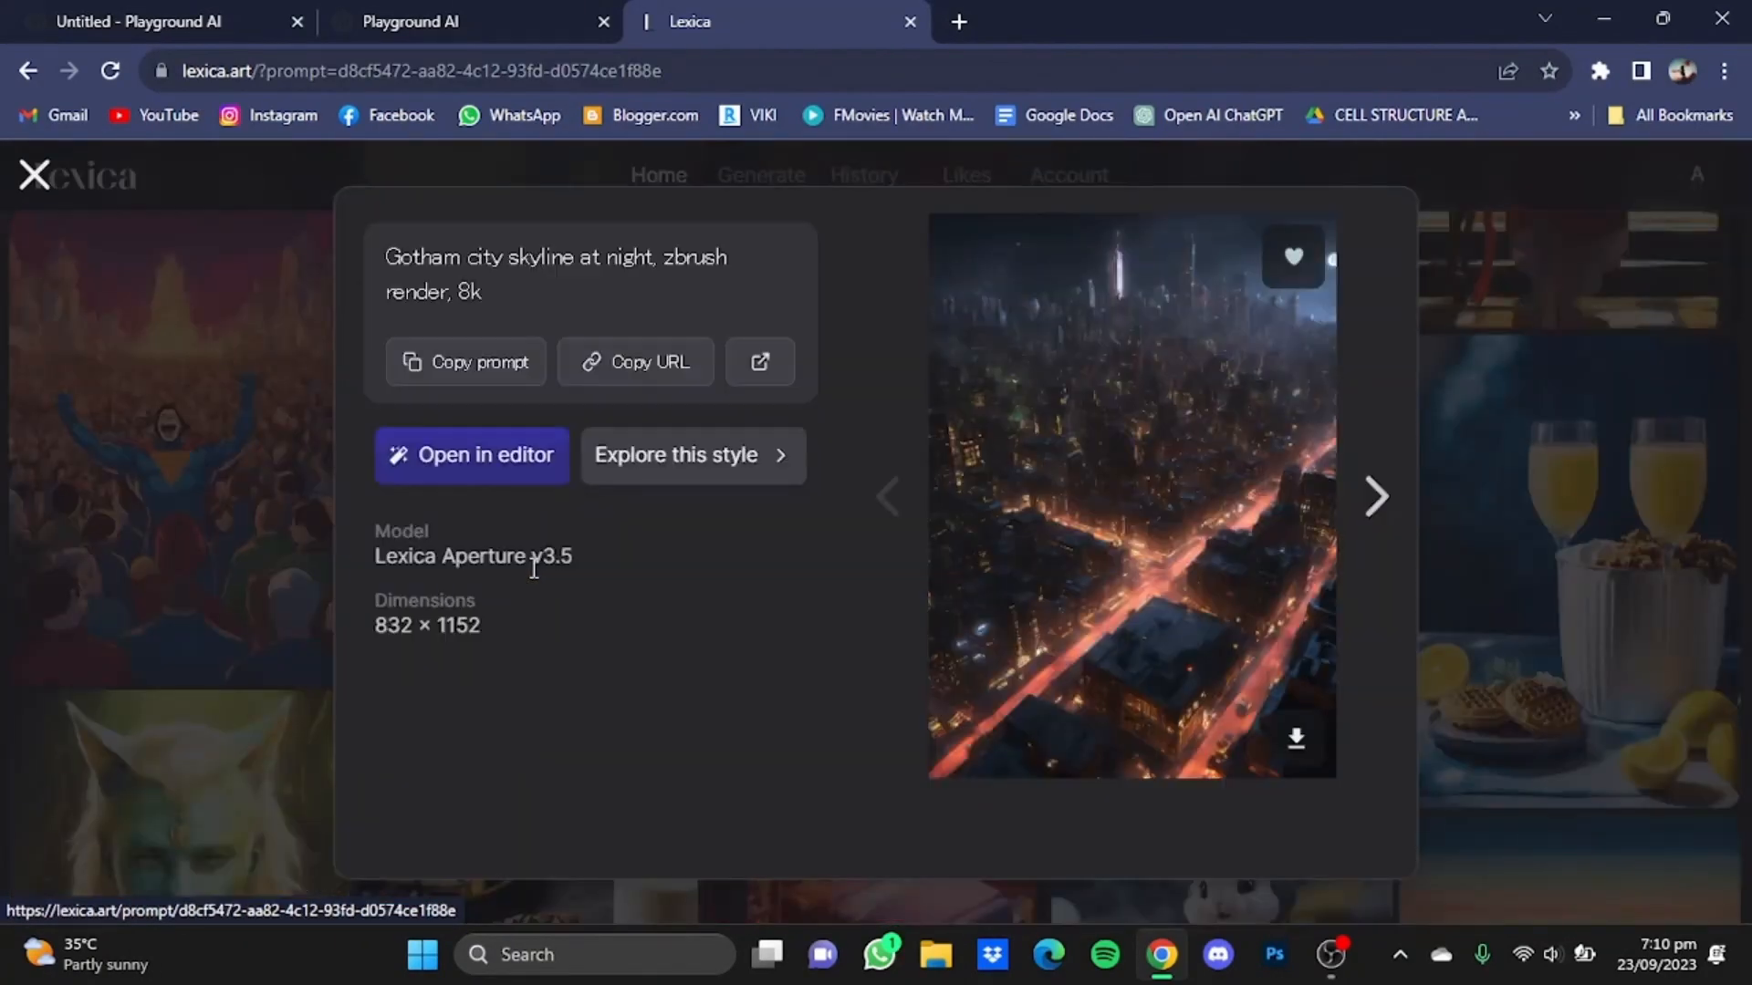
click(465, 362)
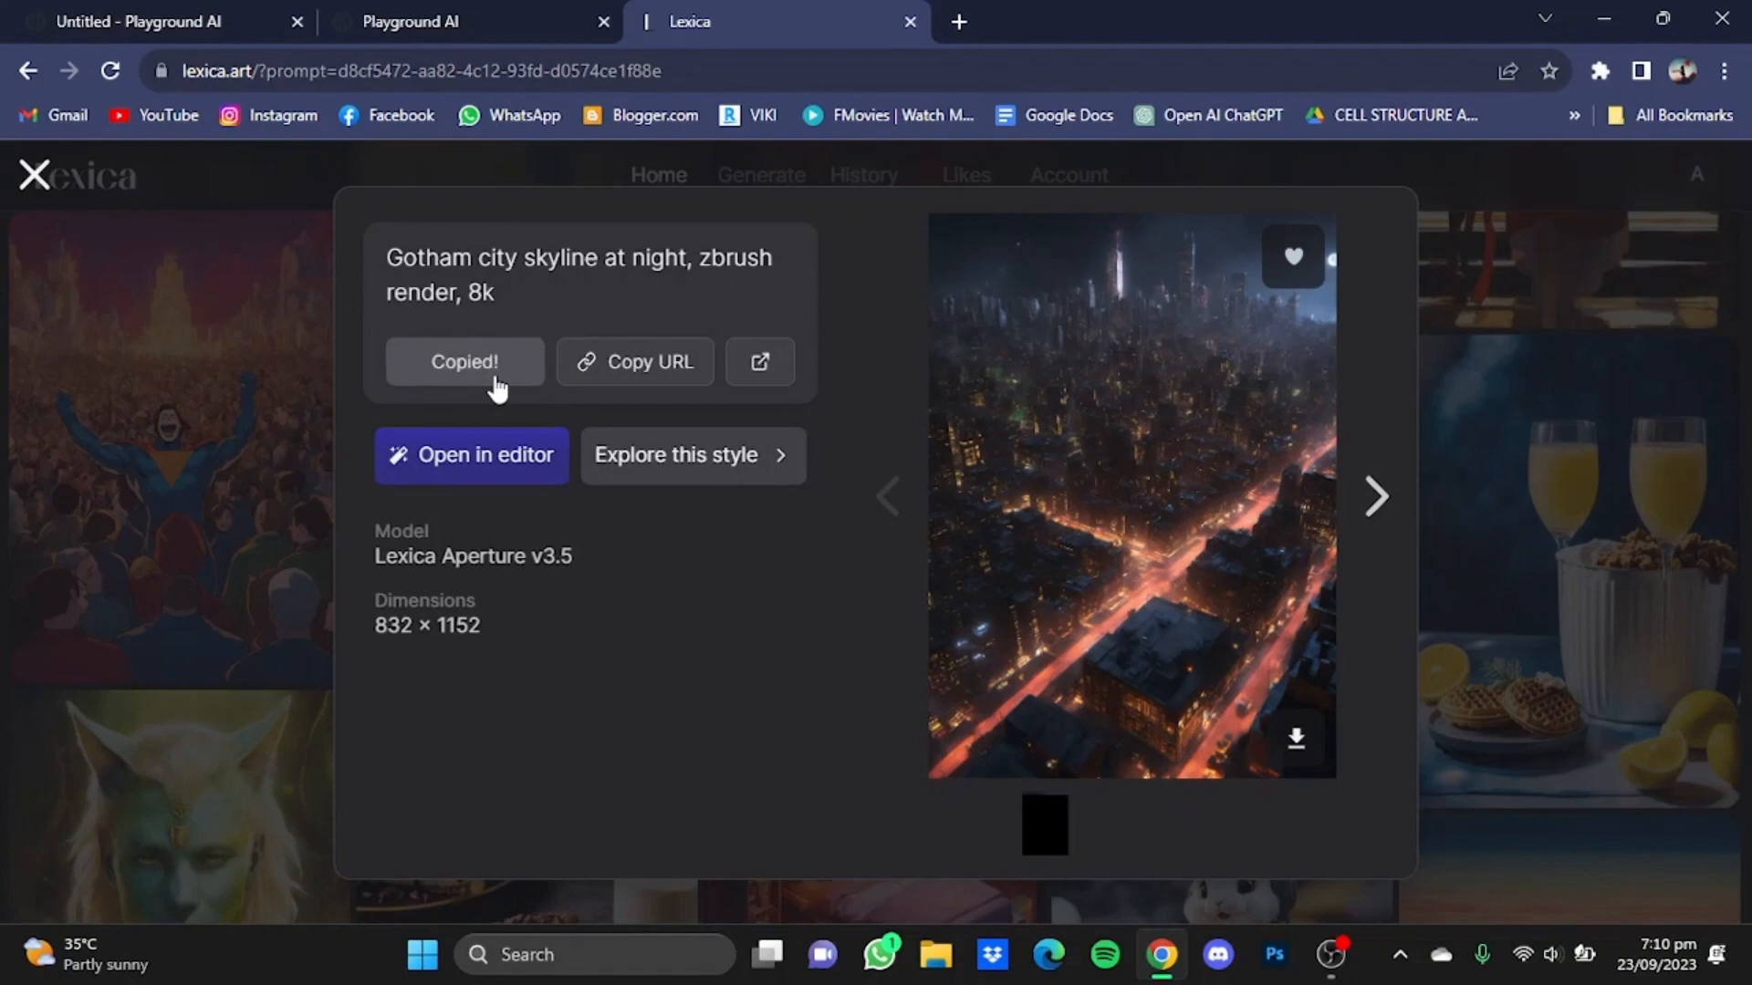
click(146, 22)
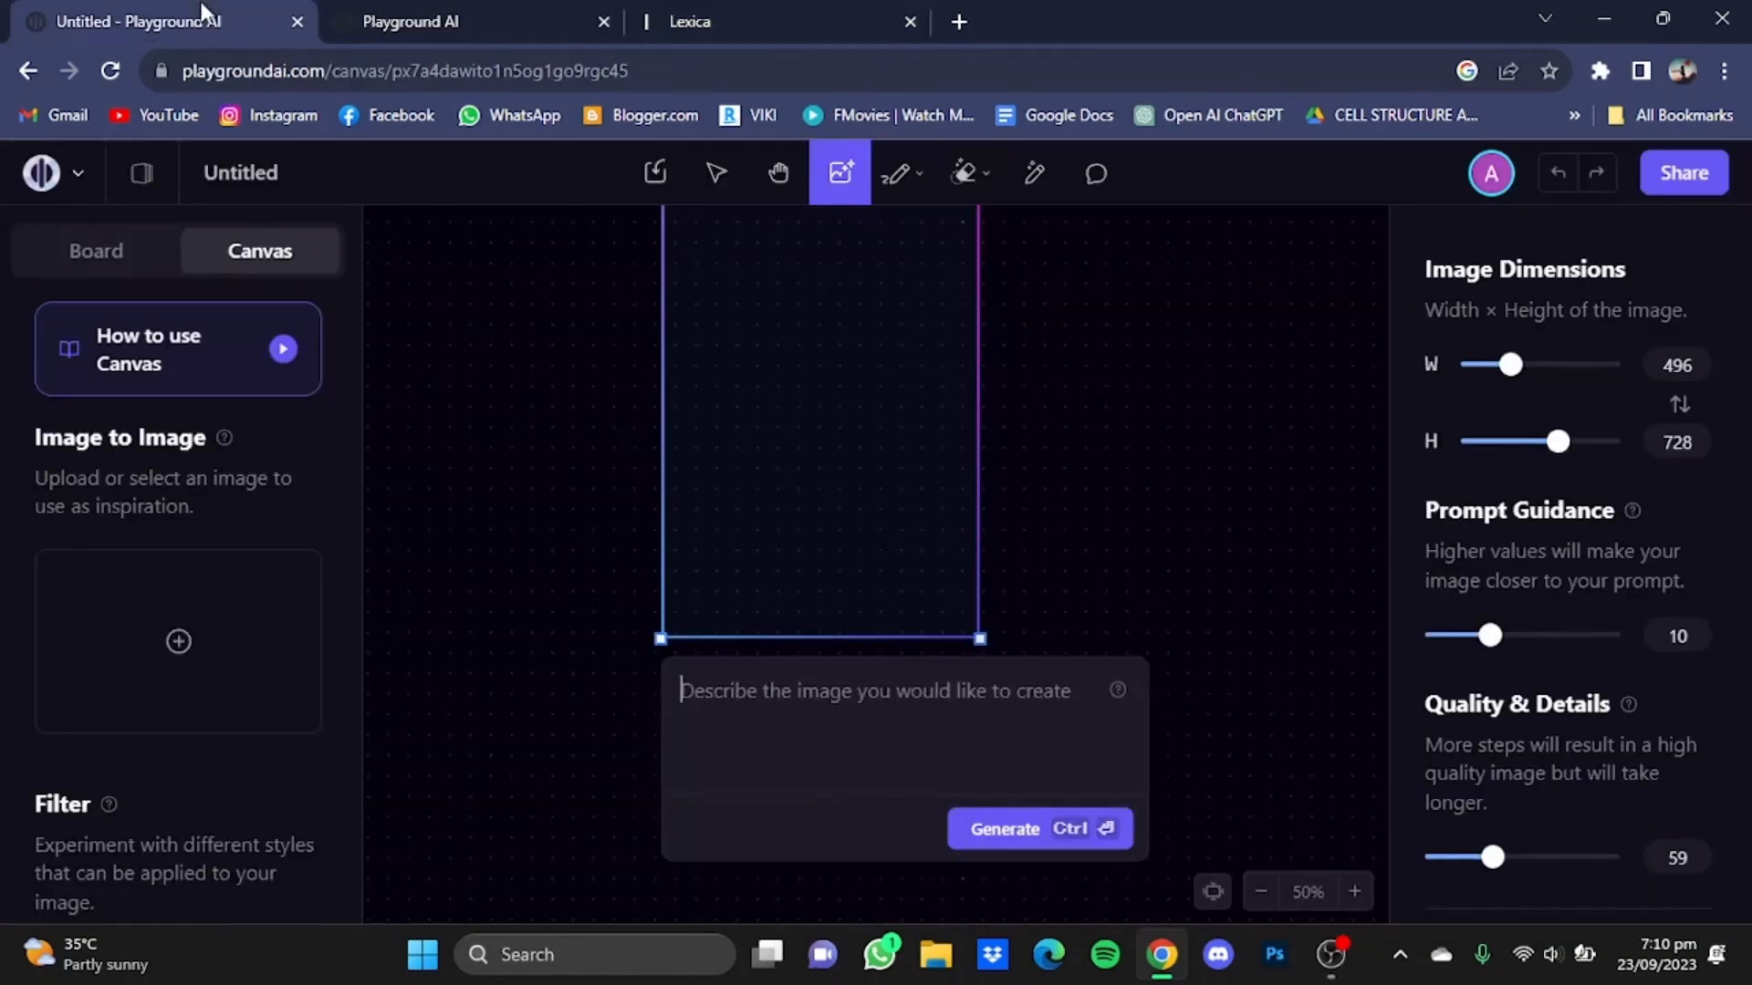
- Generate an image from the prompt 'Gotham City skyline at night, zbrush render, 8k'
text(Gotham City skyline at night, zbrush render, 8k)
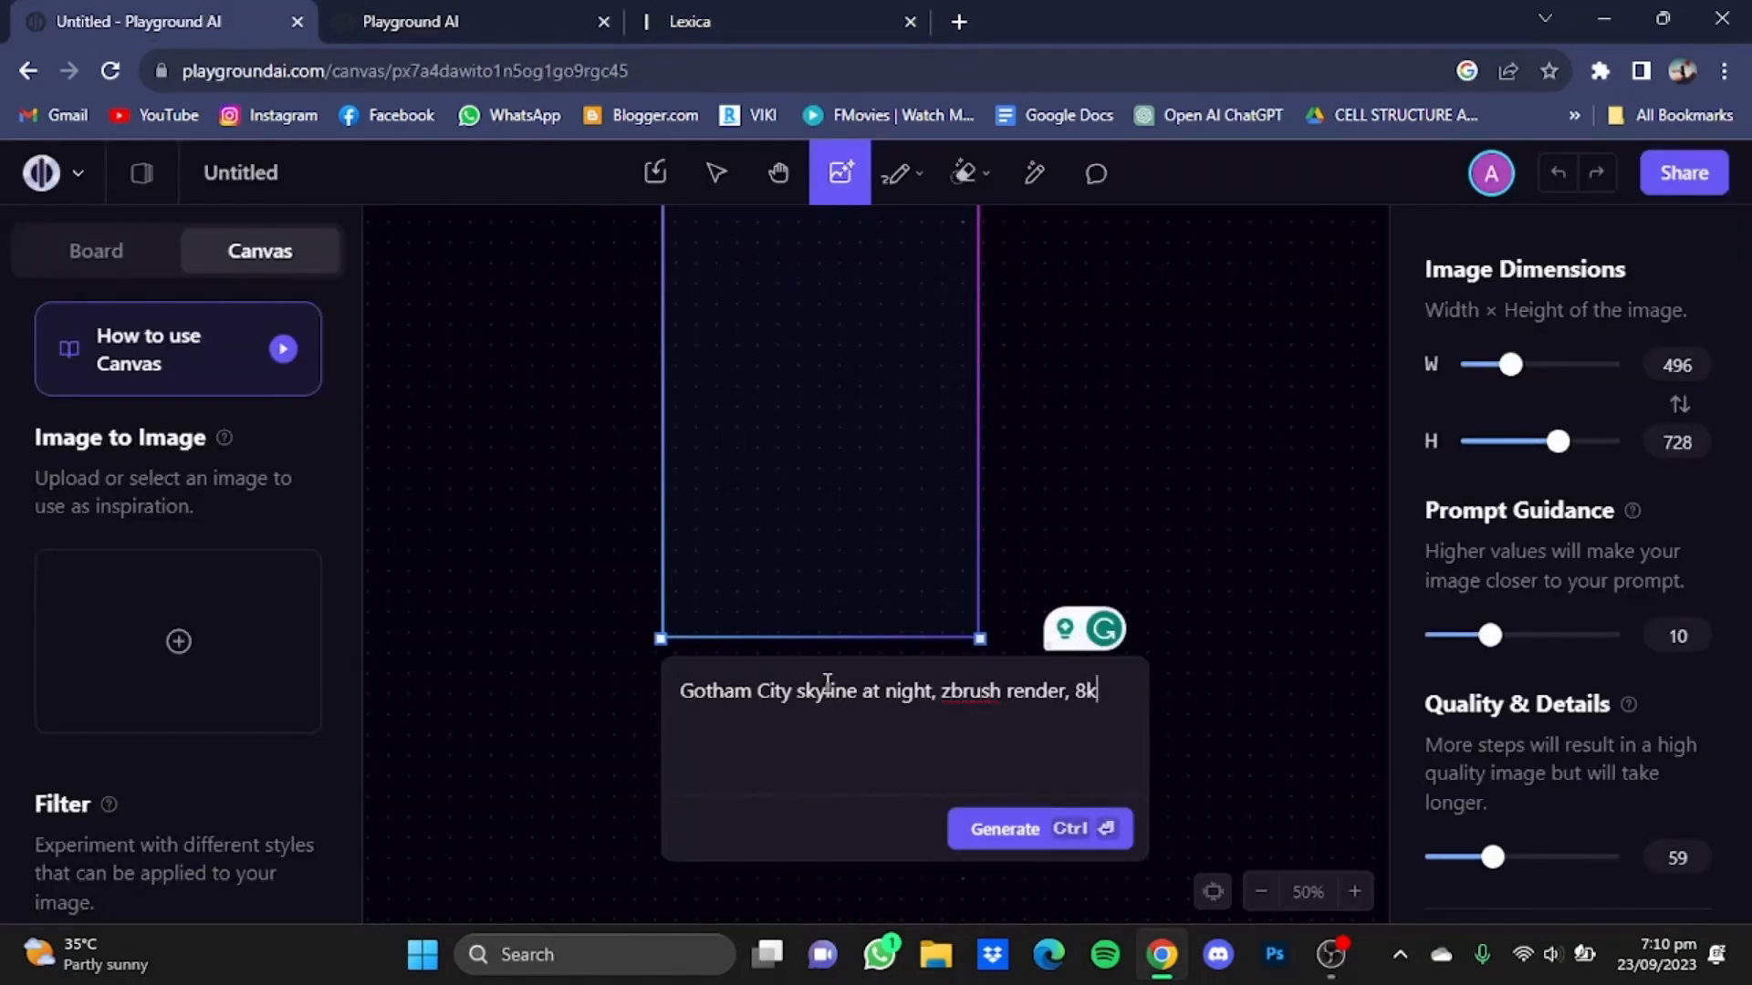
click(1036, 828)
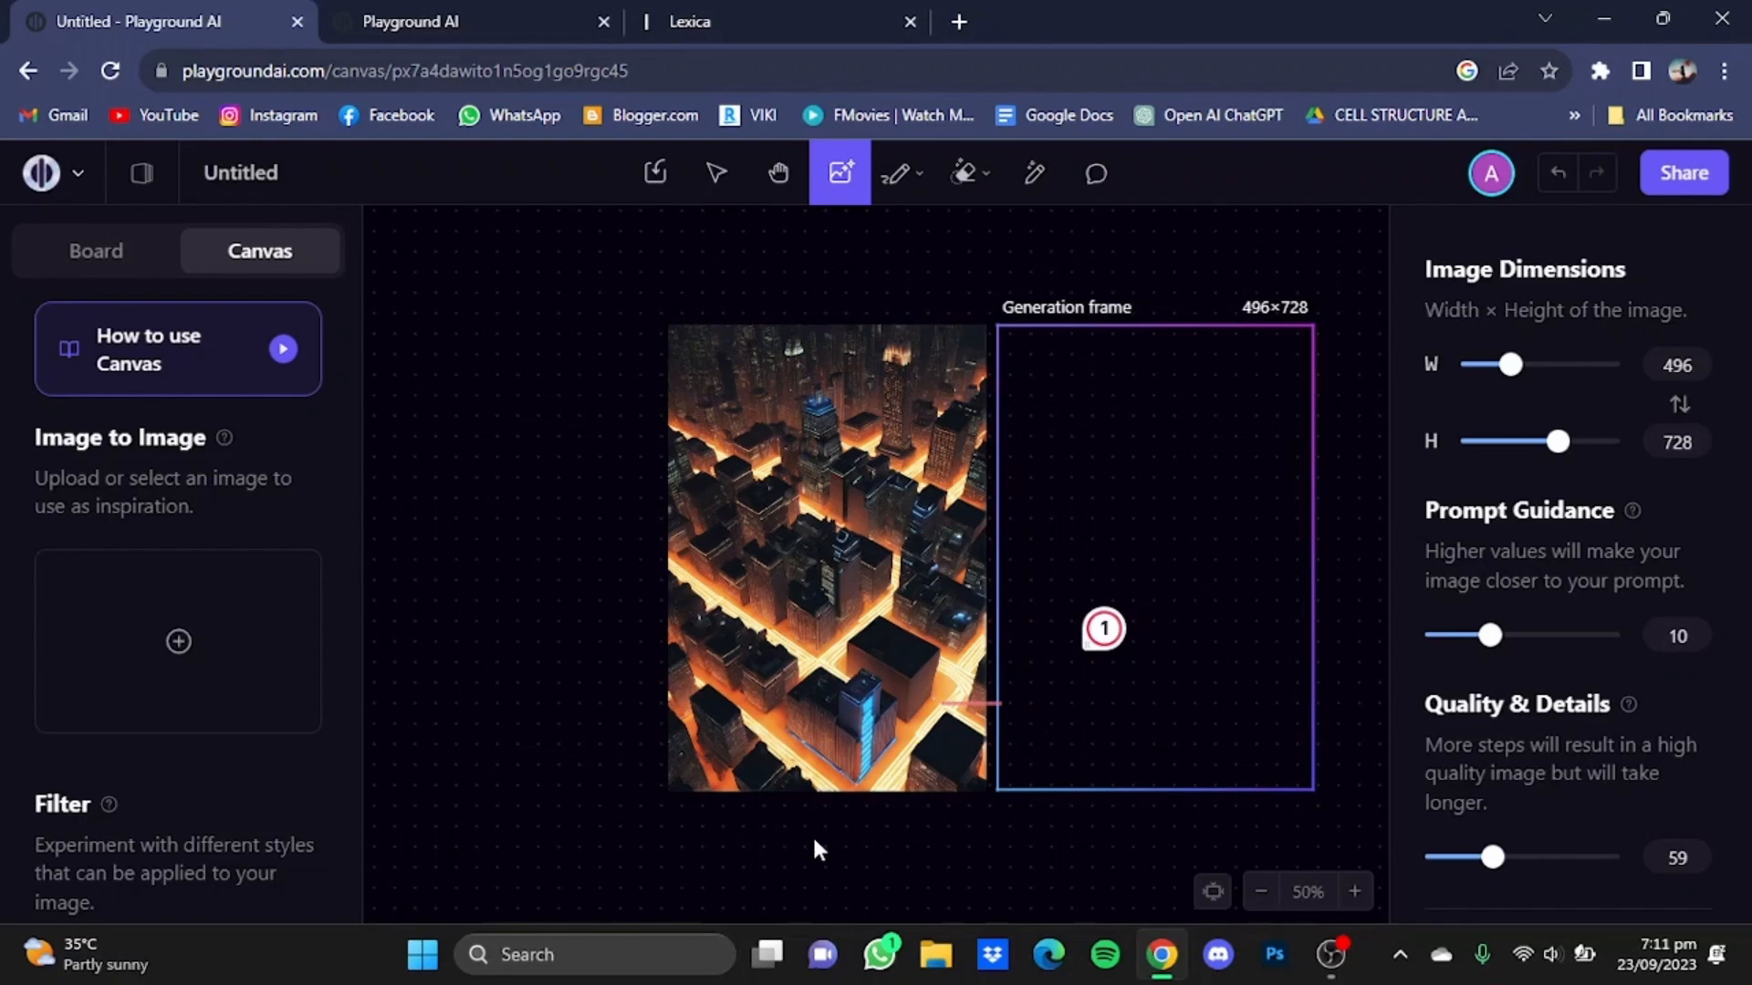
mouse_move(815, 852)
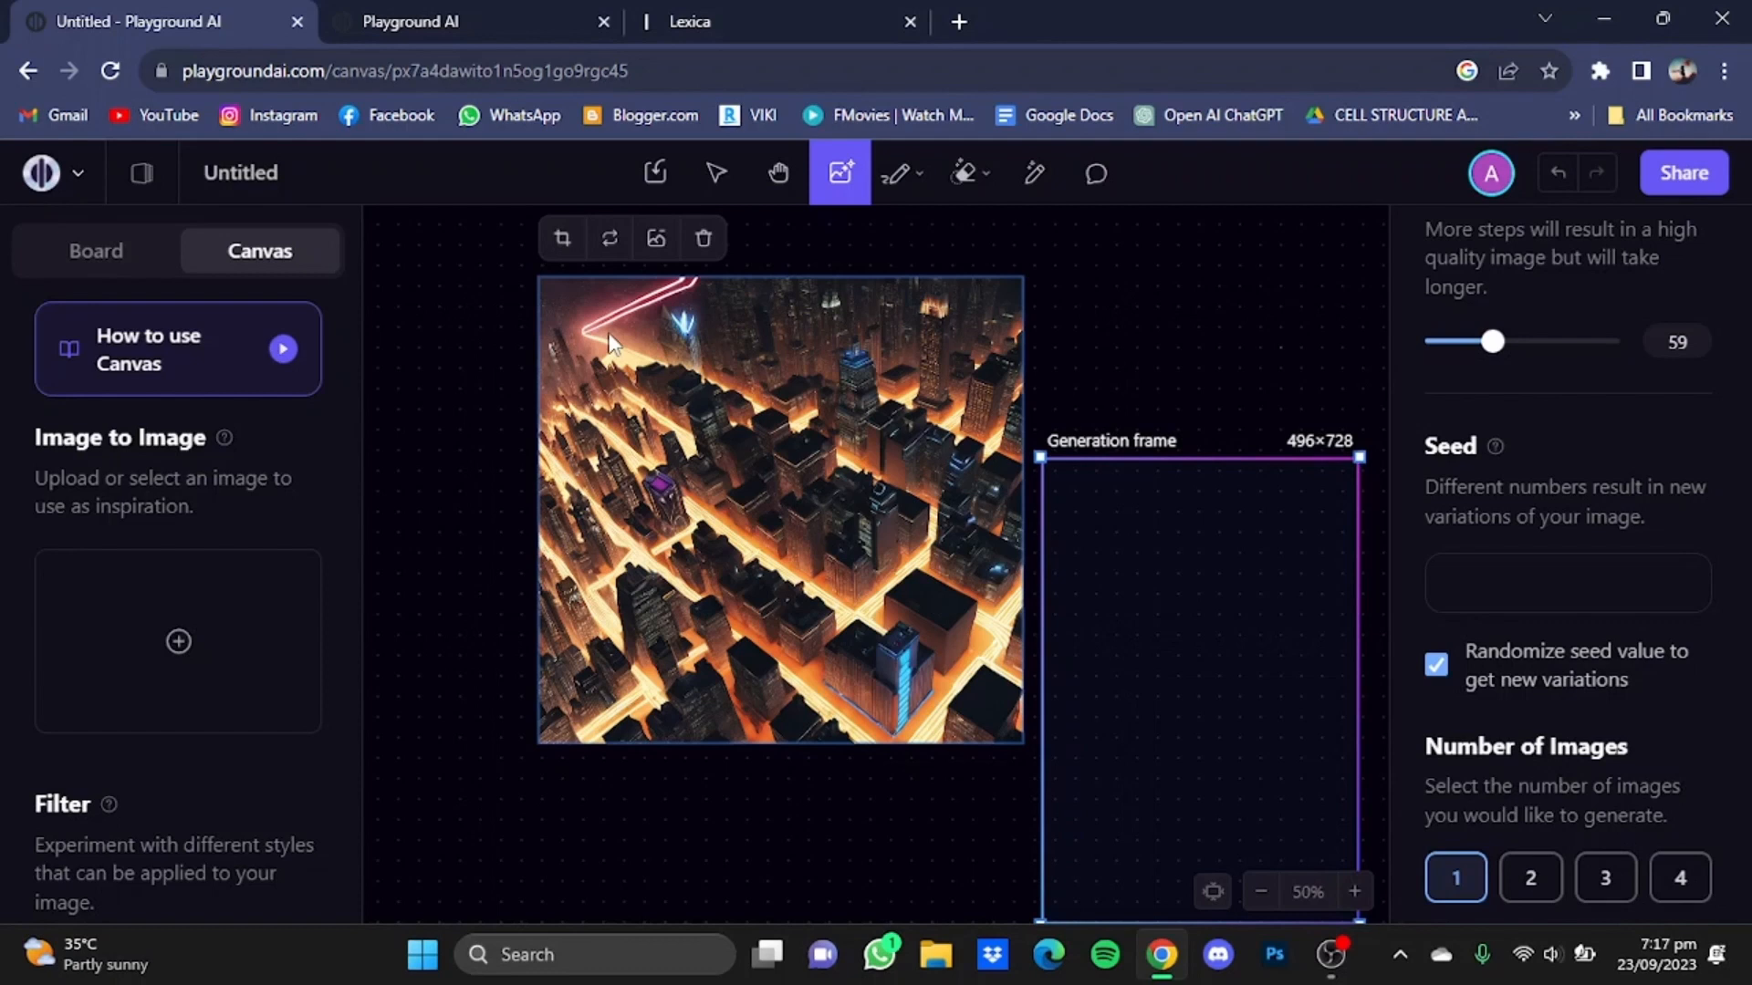
mouse_move(679, 489)
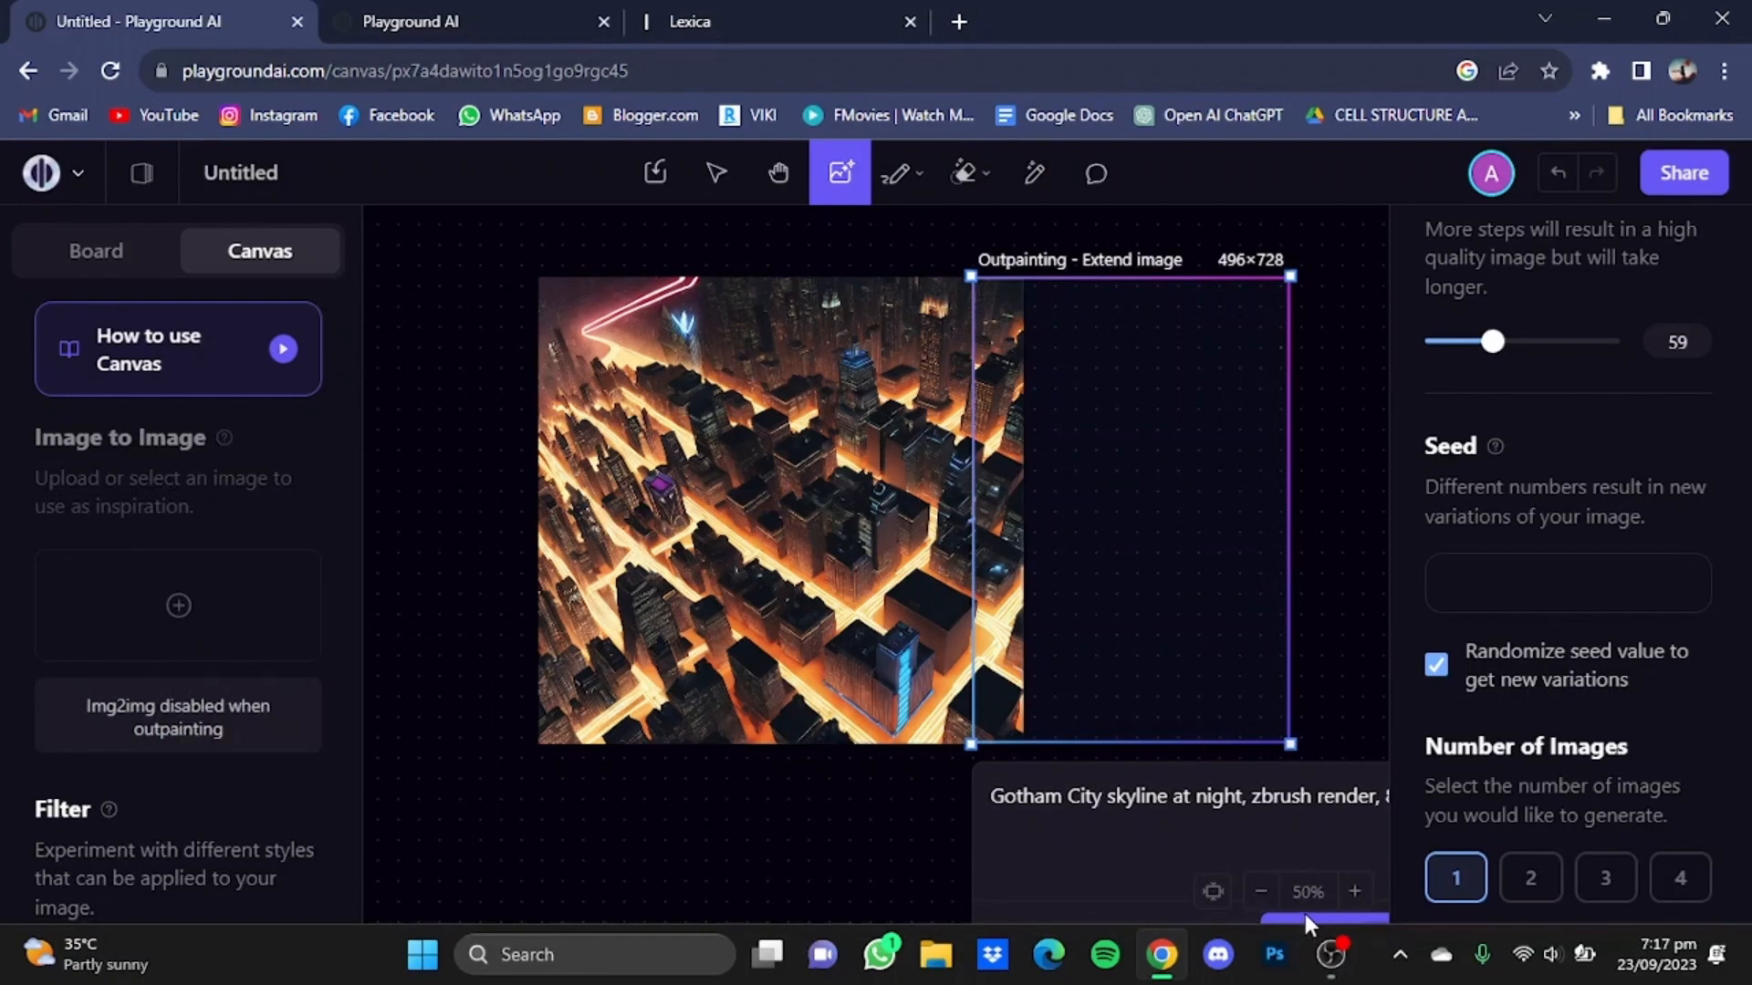
- Outpaint the Gotham skyline image beyond its right edge
click(1323, 921)
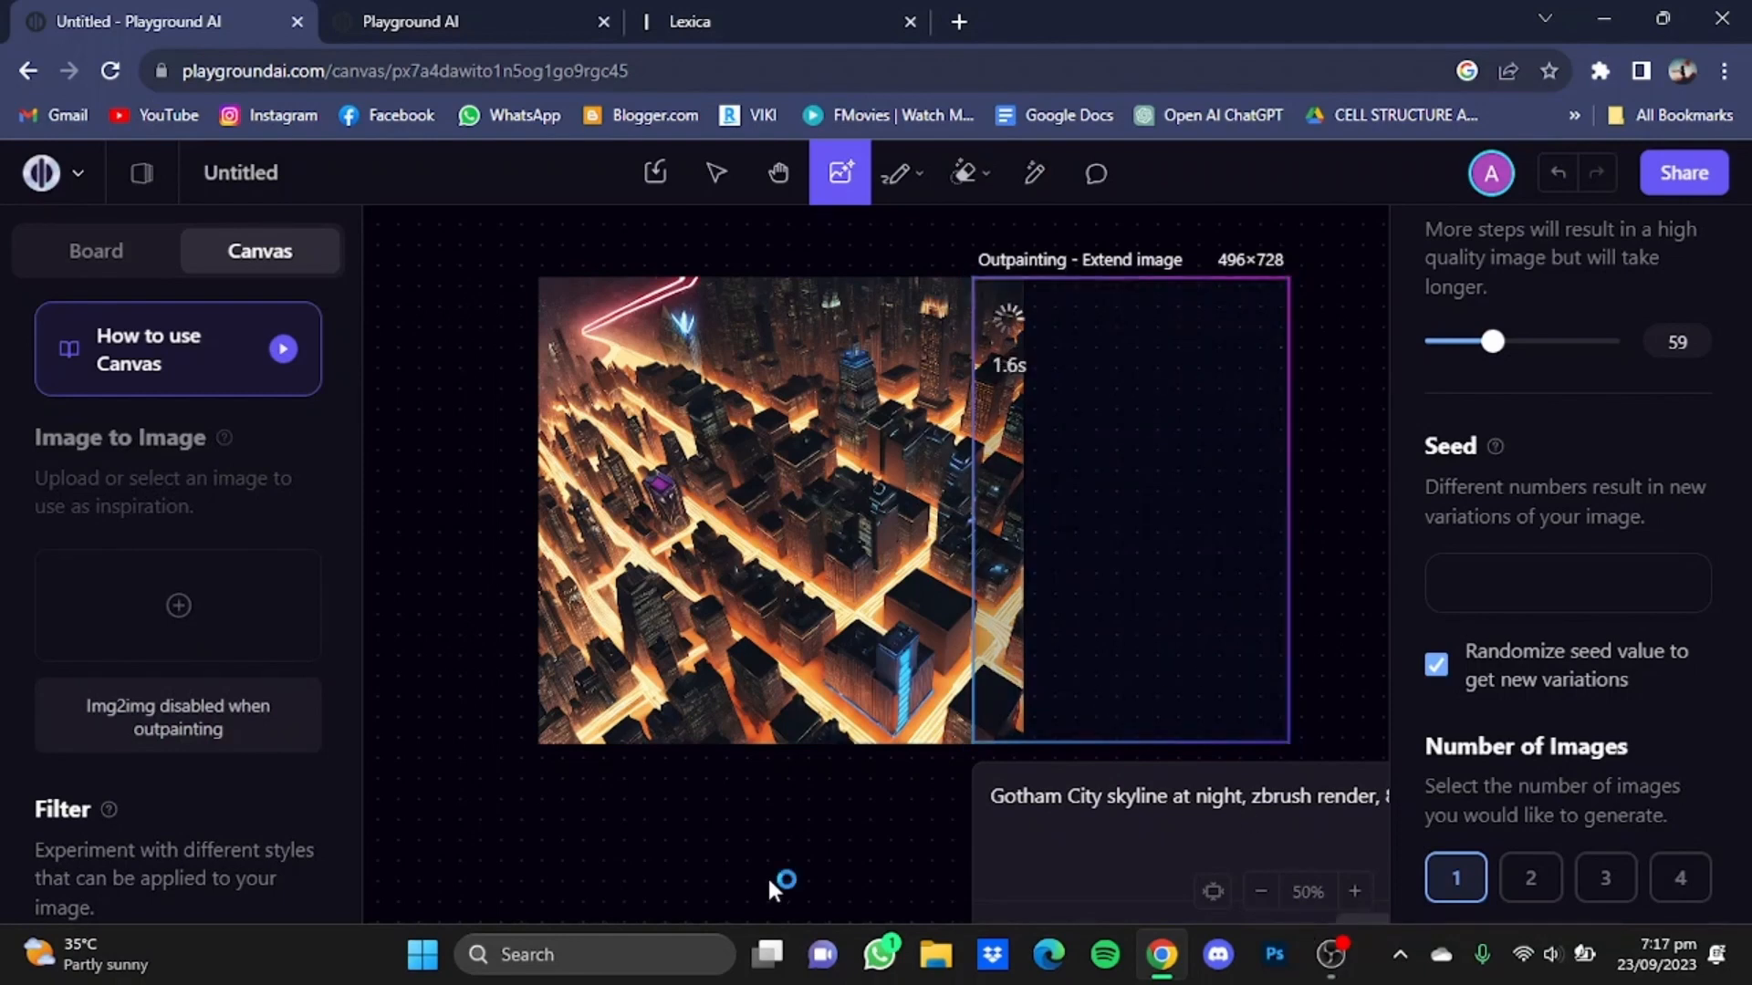